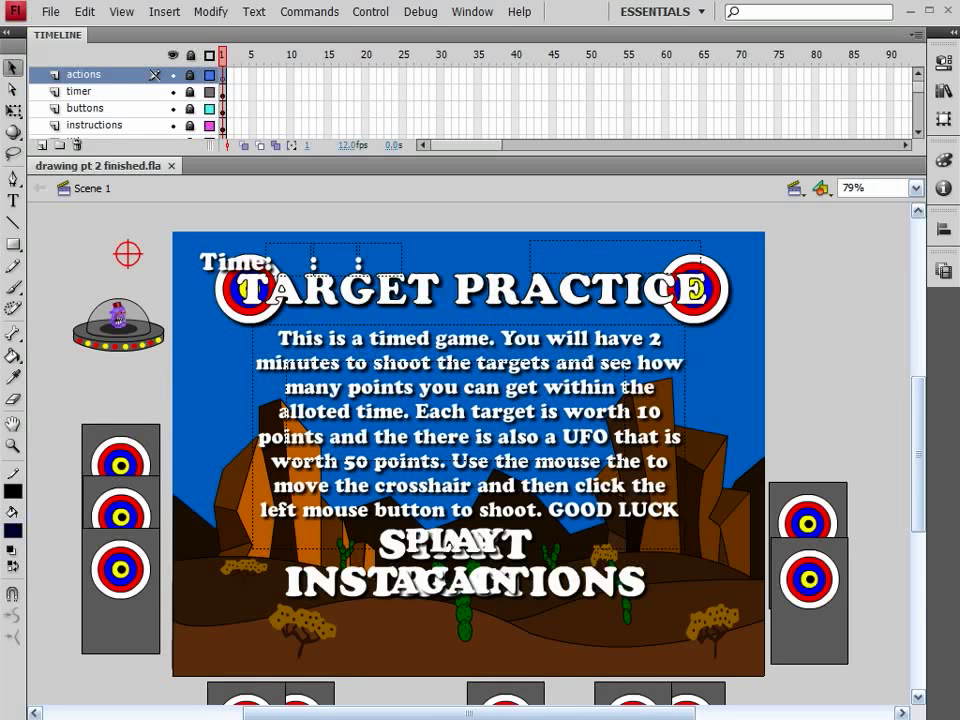
mouse_move(133, 78)
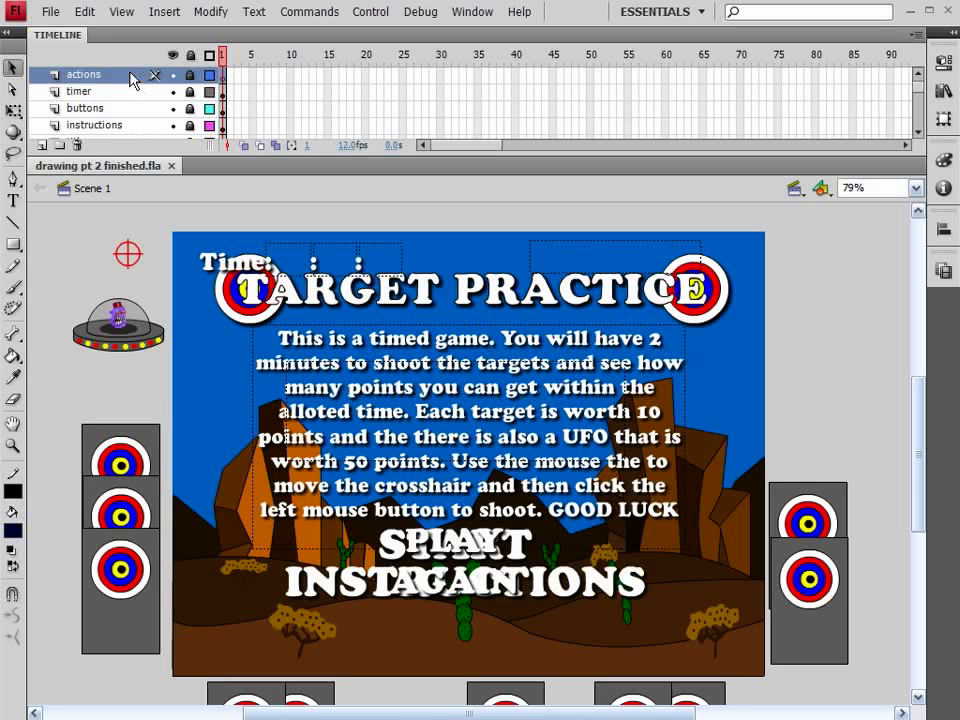
mouse_move(113, 80)
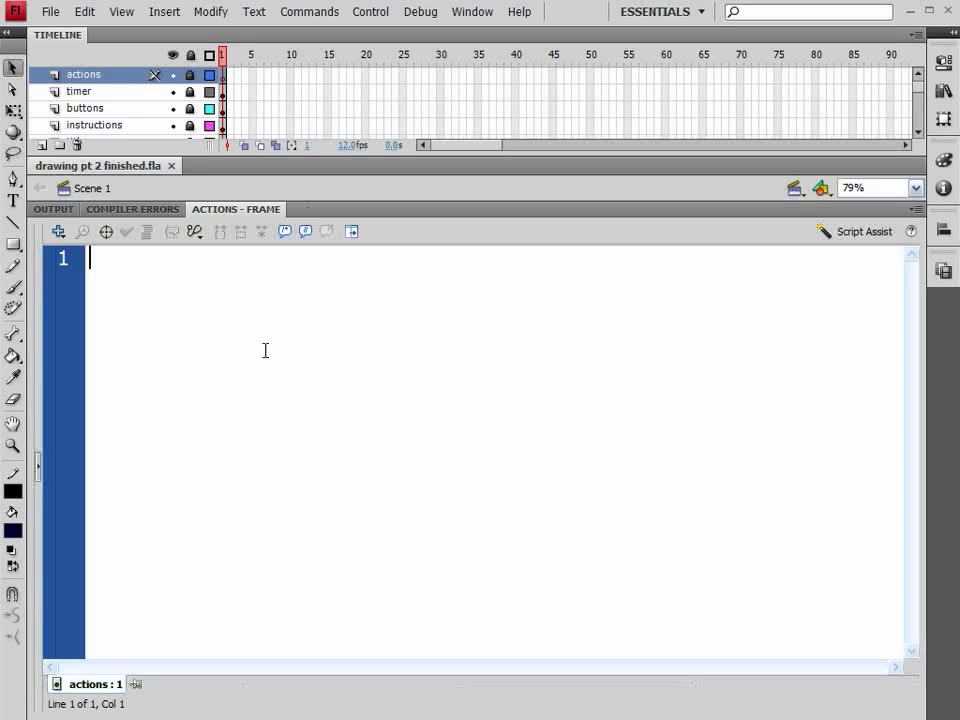
mouse_move(283, 348)
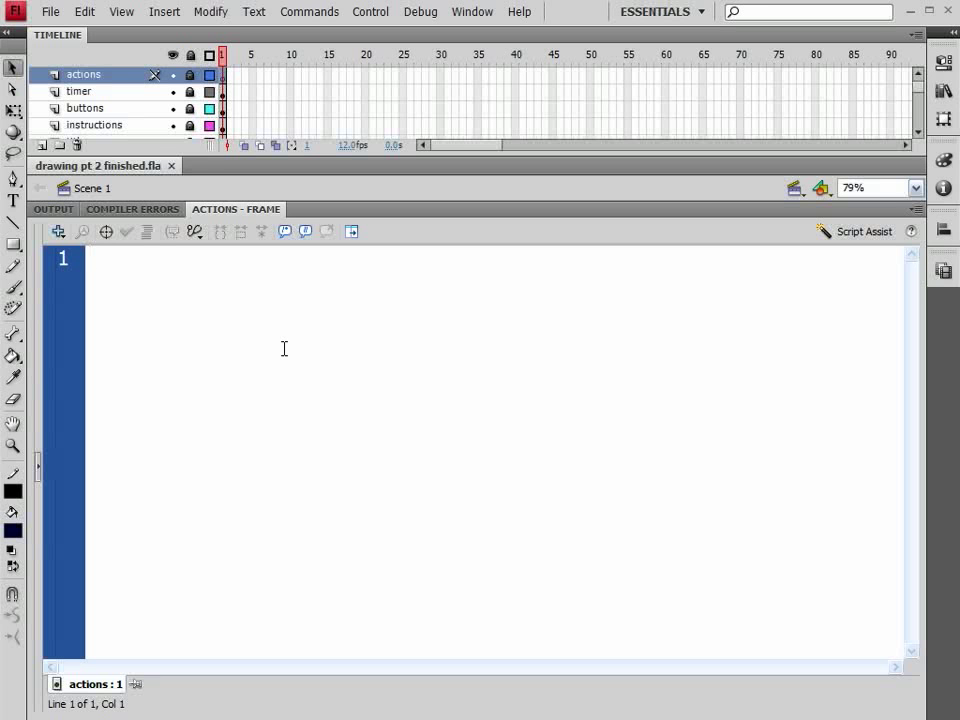
Write the first script line instructions_txt.visible = false; using the visible code hint
text(instructi)
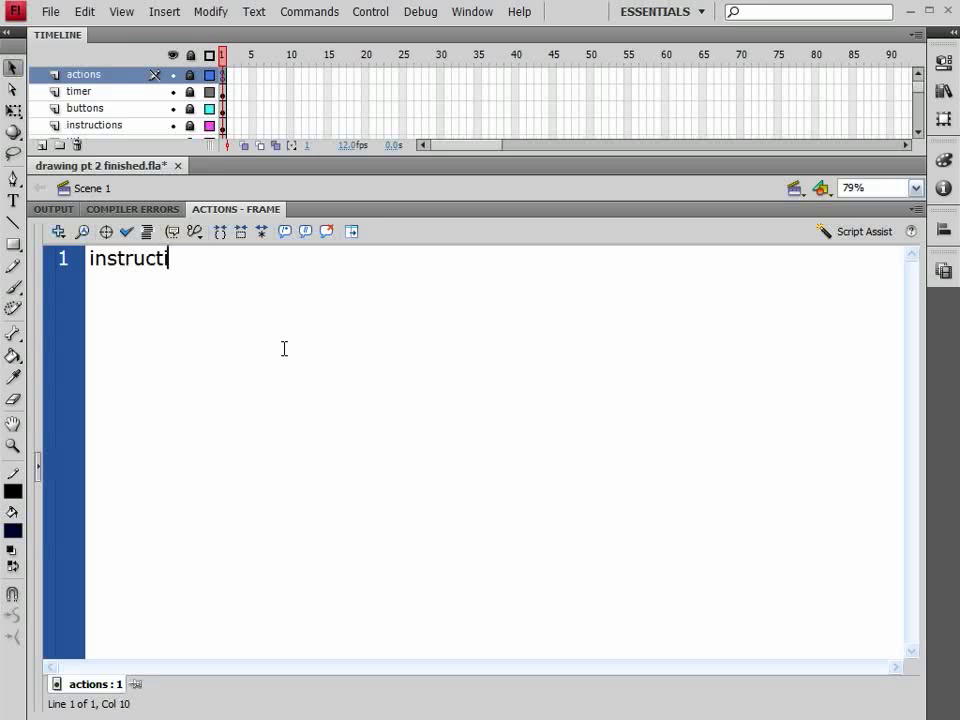
text(ons.)
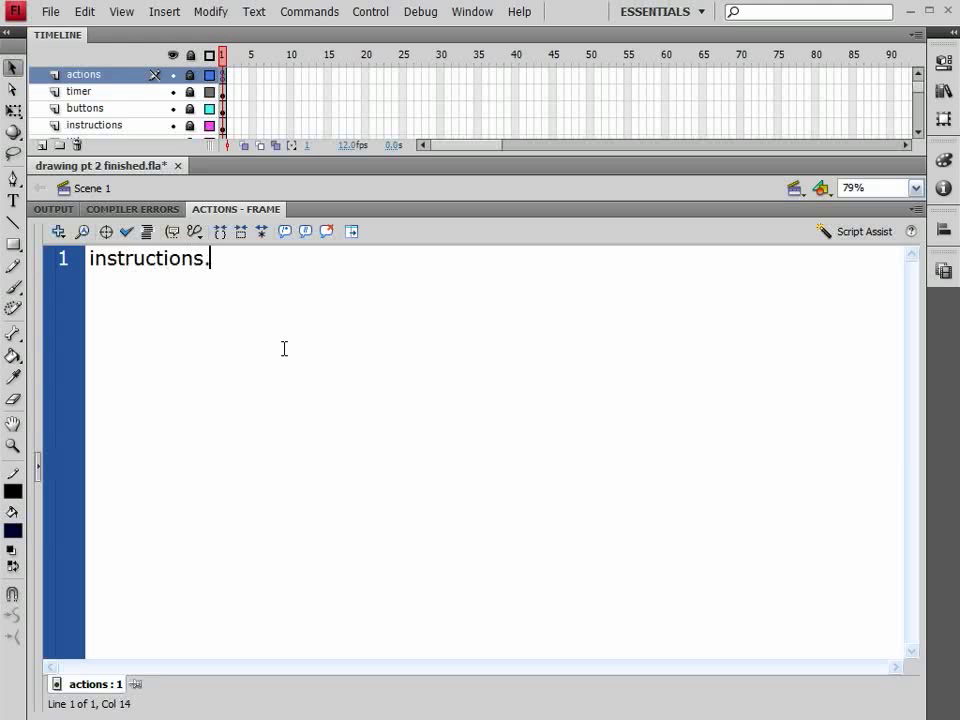
text(_tx)
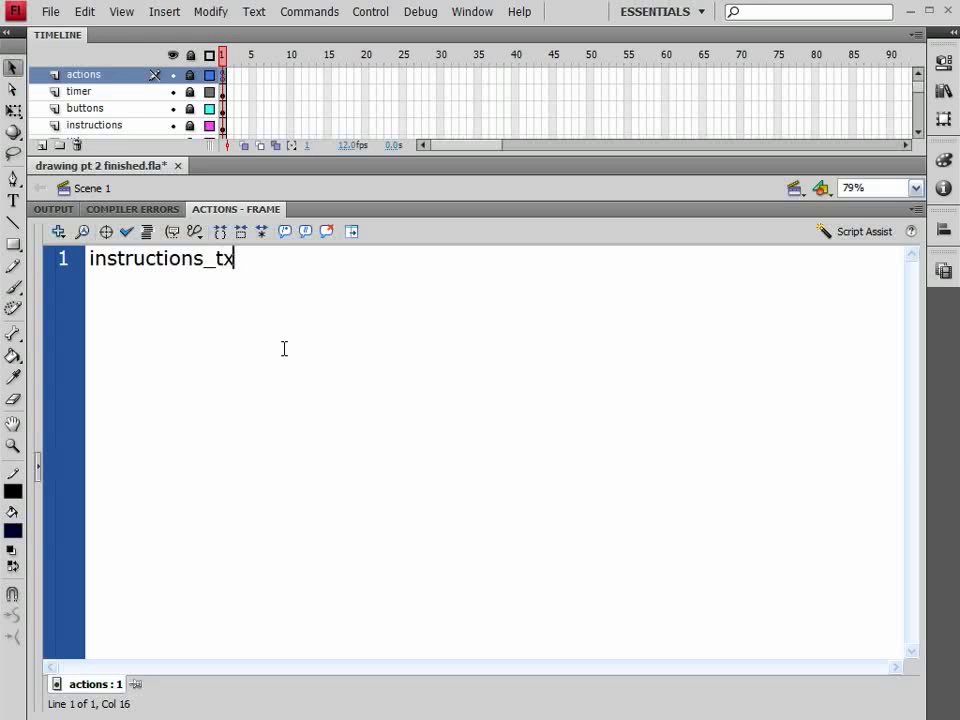
text(.vis)
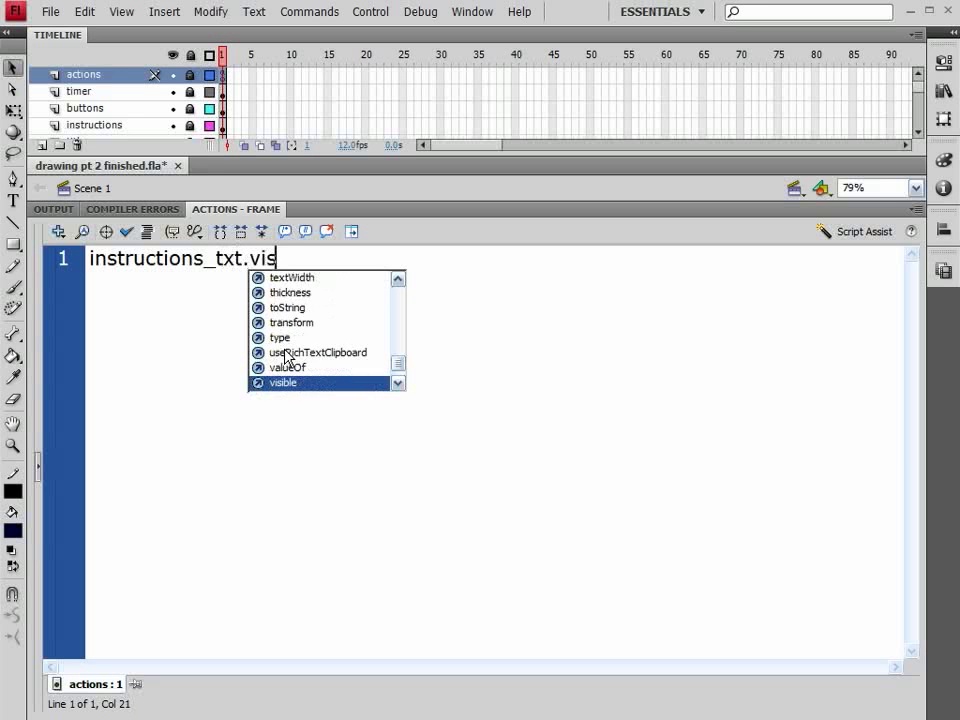
double_click(280, 383)
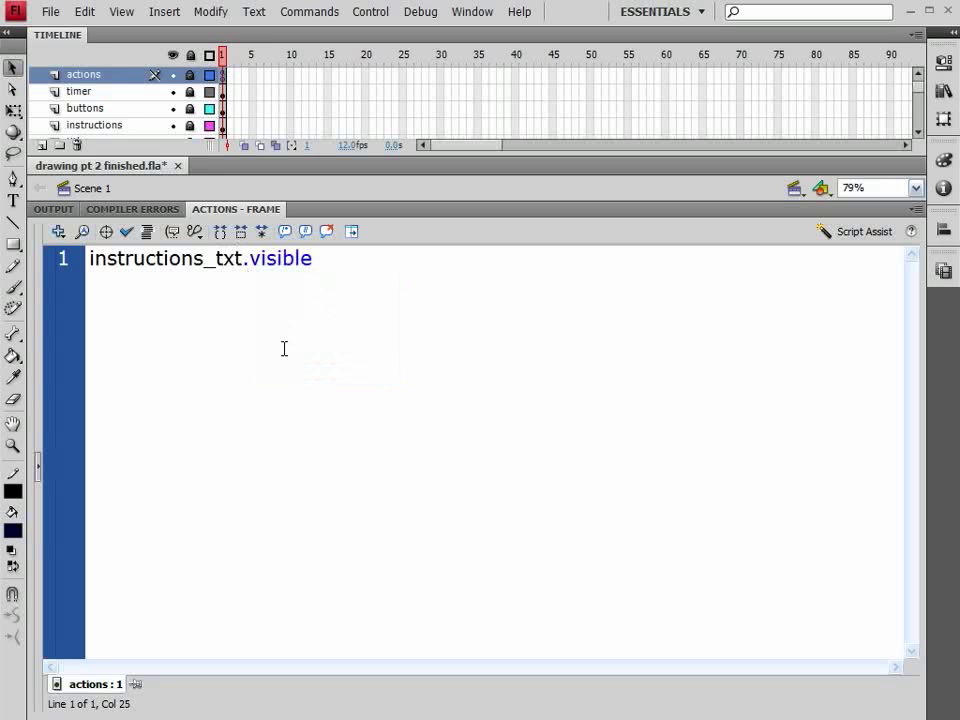
text(= false;)
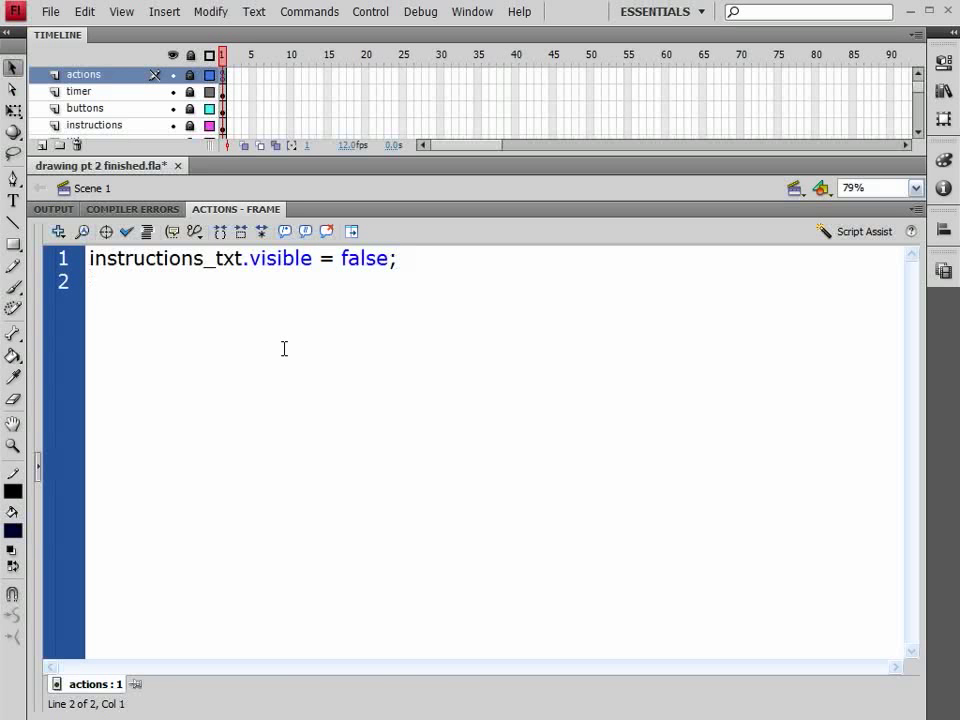
Add the line timer_txt.visible = false; to hide the timer text
text(timer)
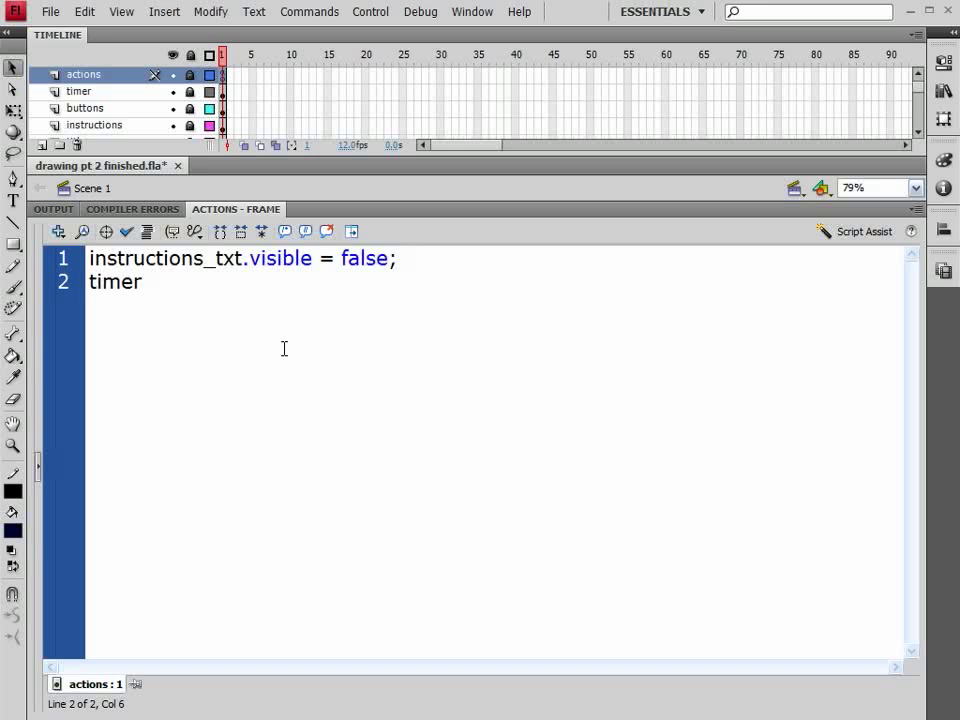
text(_tx)
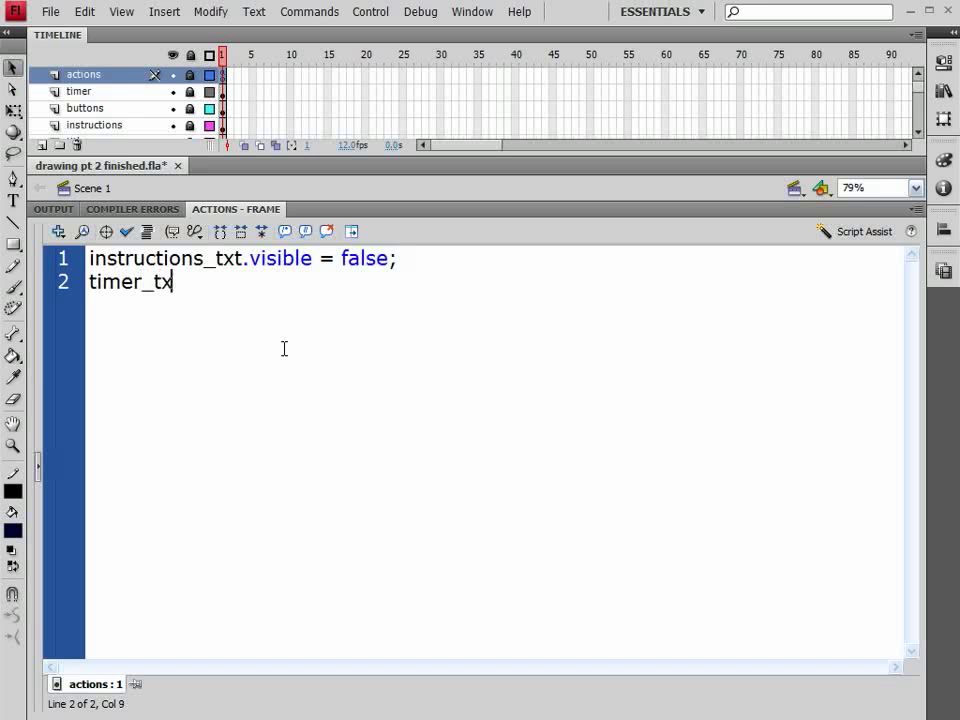
text(t.visible)
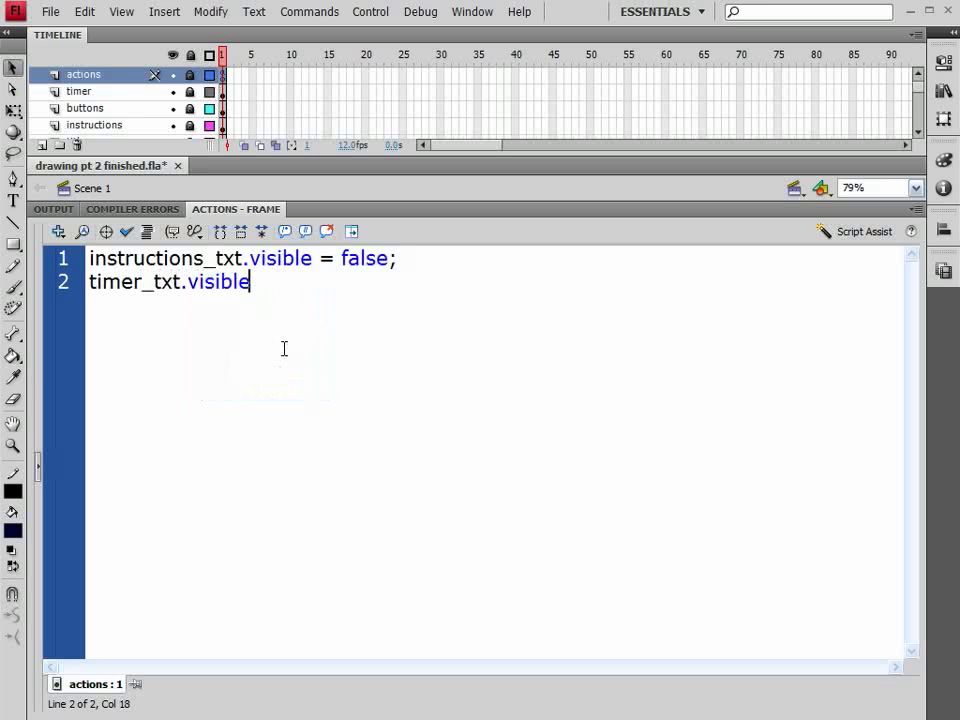
text(=)
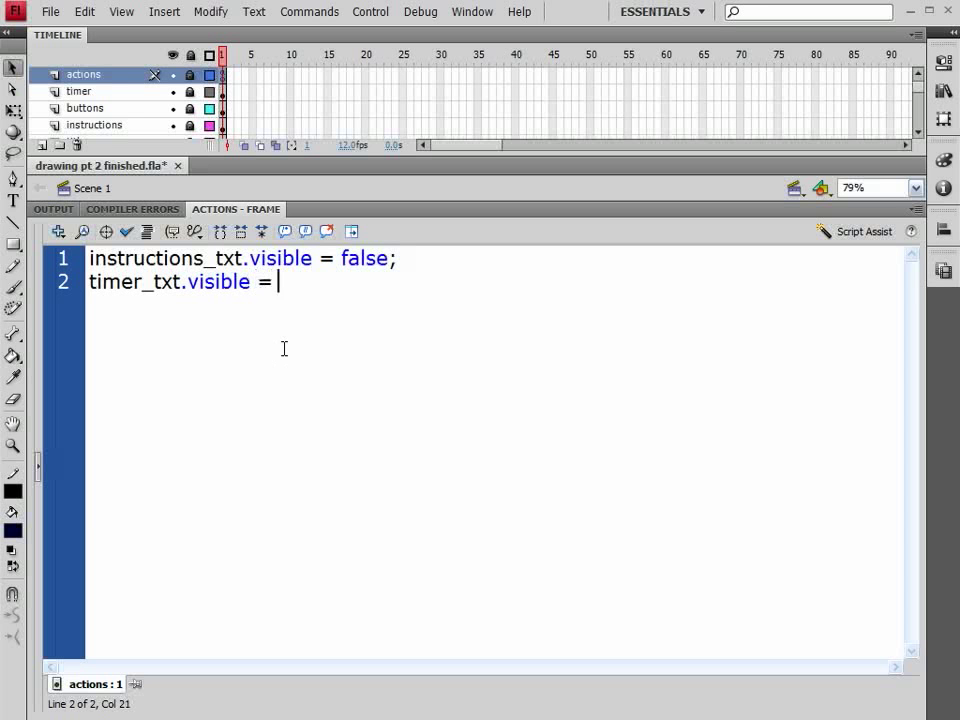
text(f)
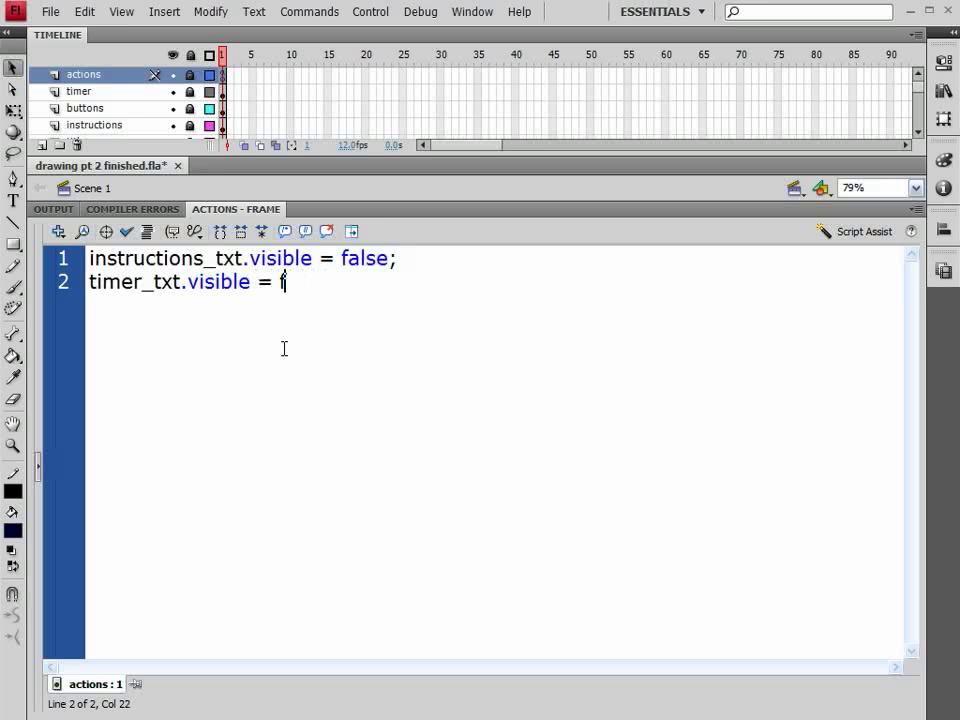
text(alse;)
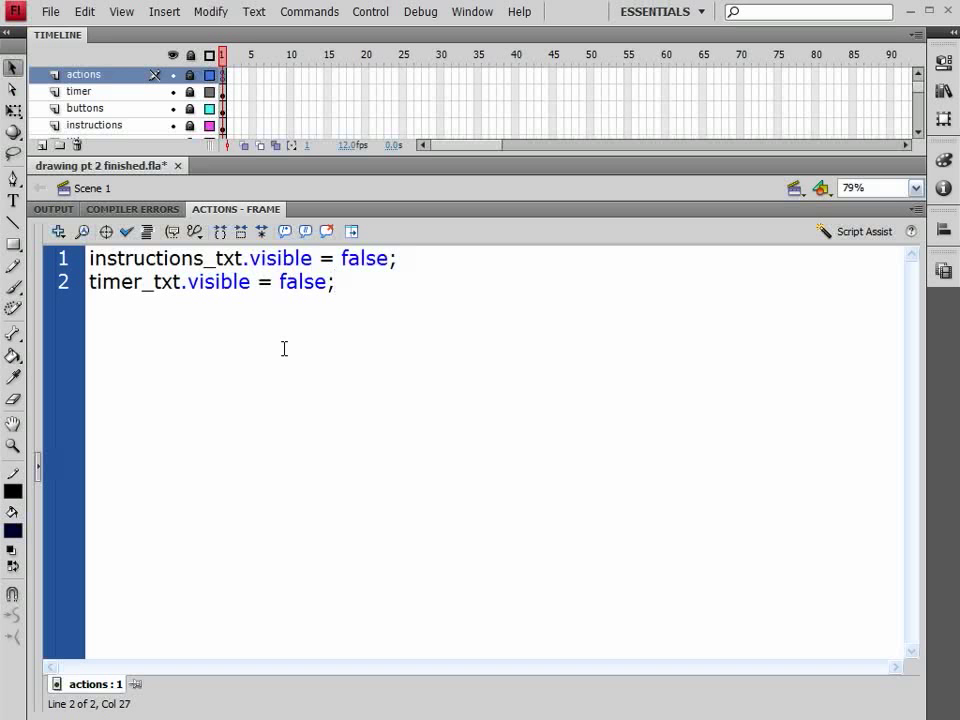
Add the line gameOver_txt.visible = false; to hide the game-over text
text(ga)
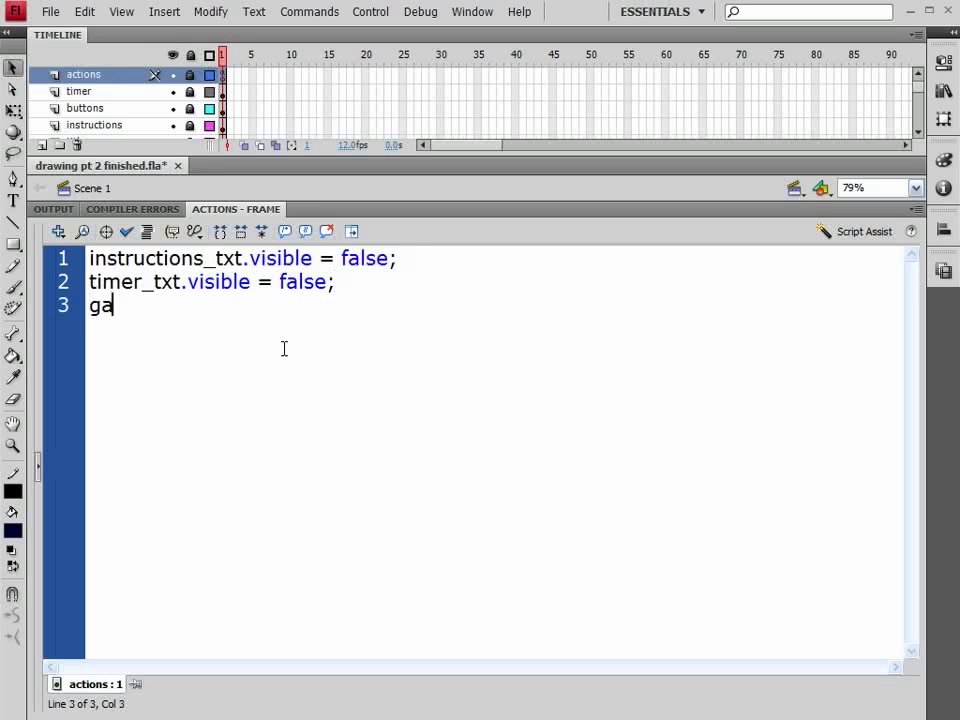
text(meOver)
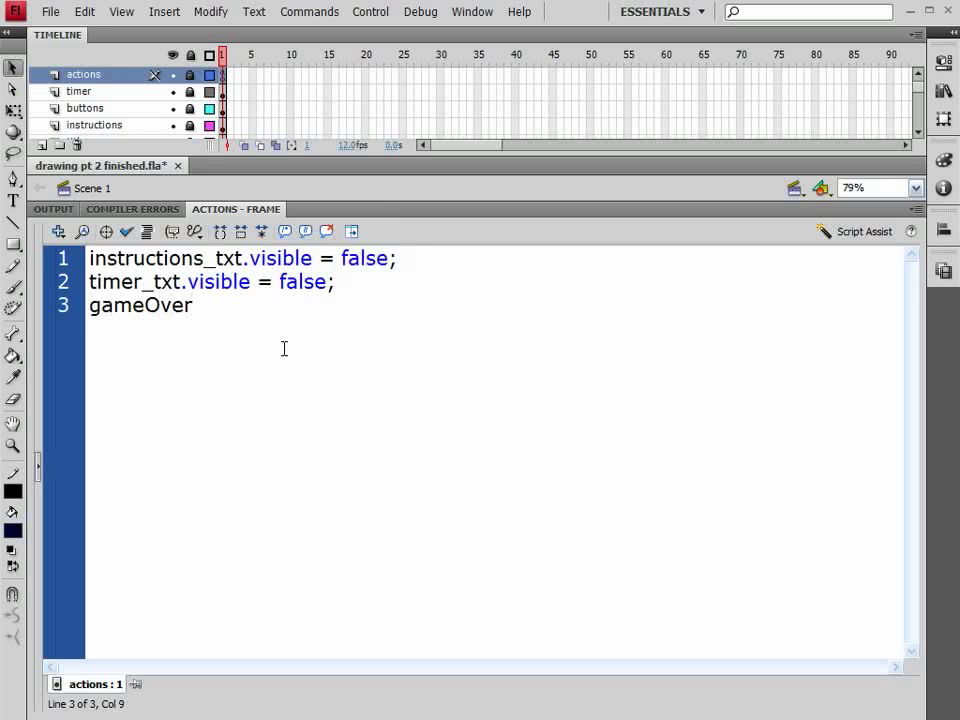
text(_txt)
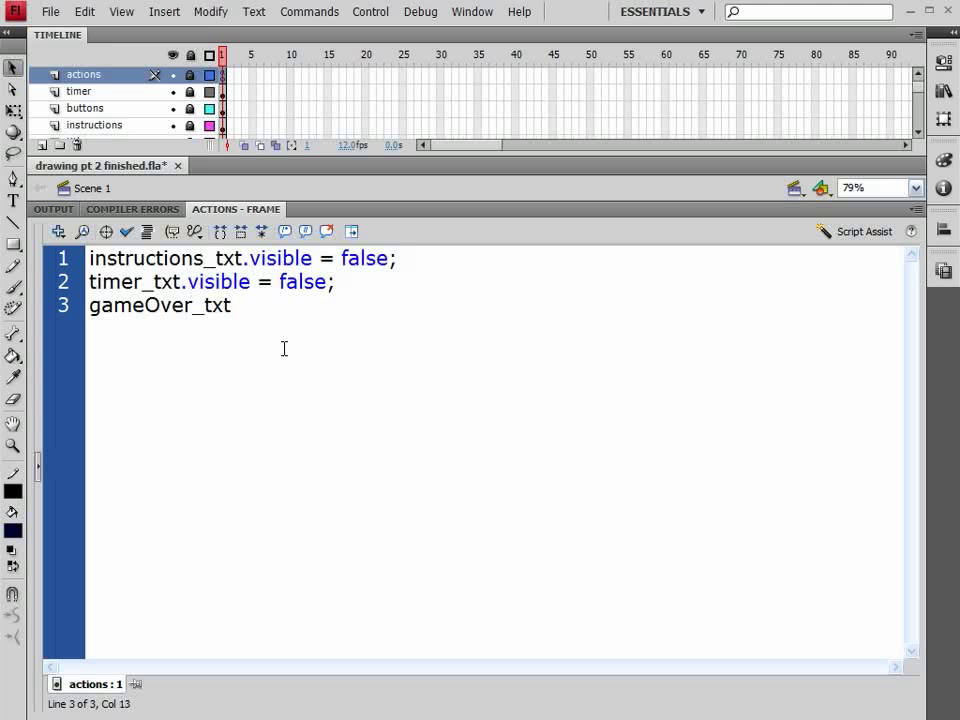
text(.visible)
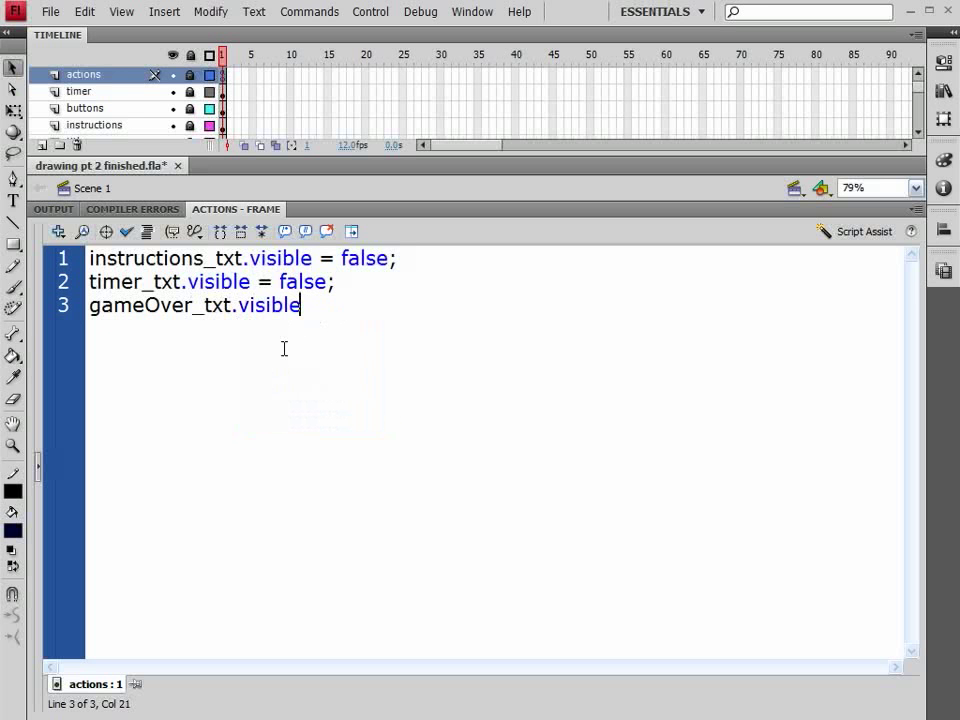
text(= f)
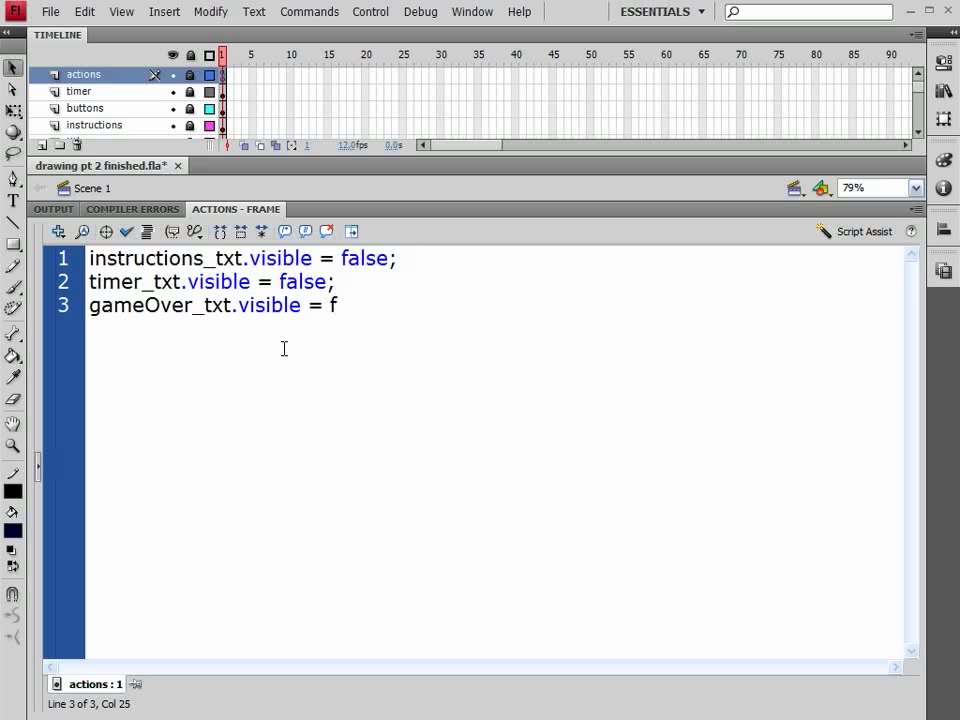
text(alse;)
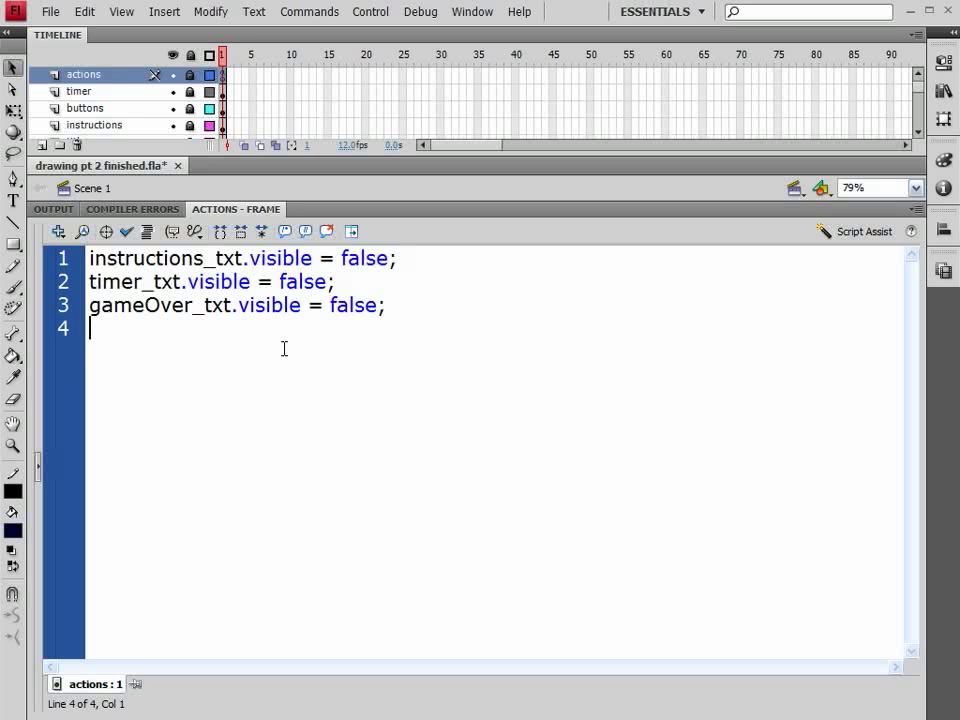
Add lines setting reset_btn.visible and min_txt.visible to false
text(reset_bt)
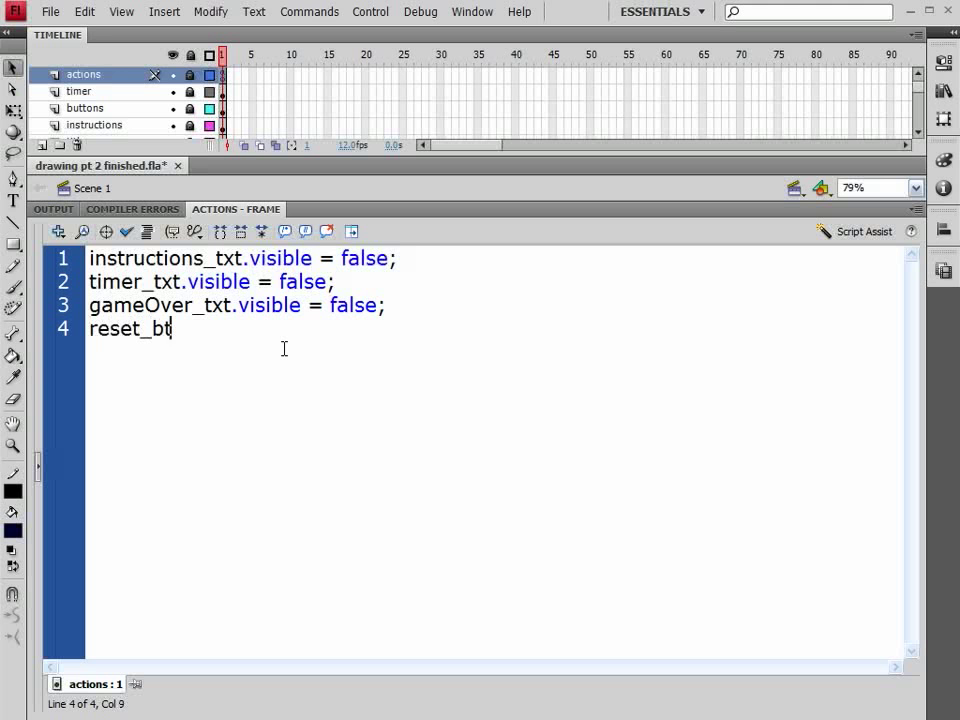
text(n.vis)
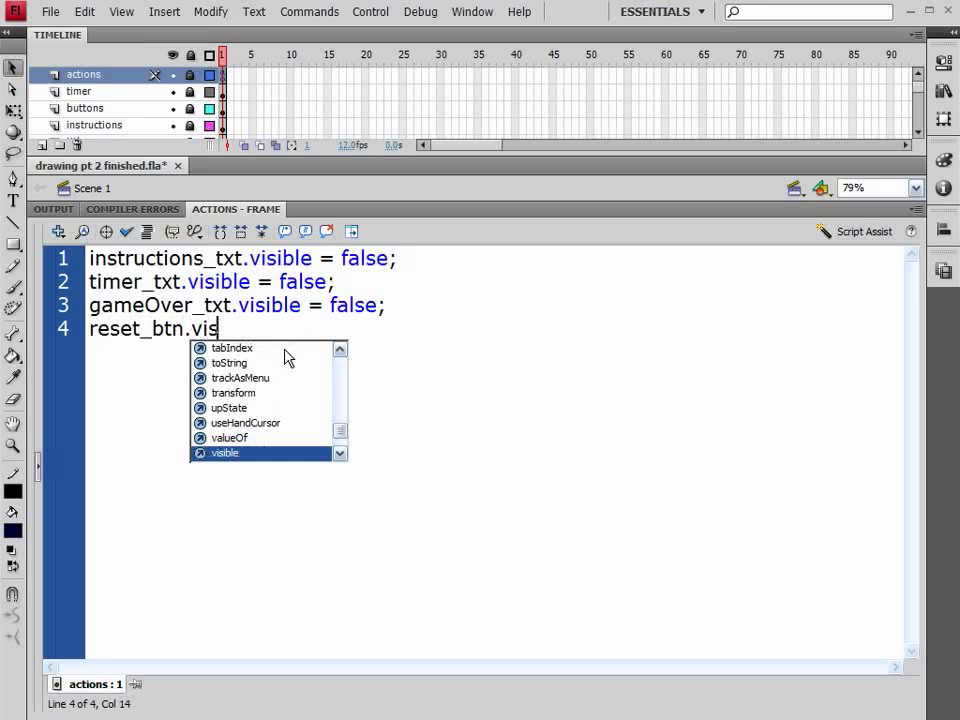
text(ible =)
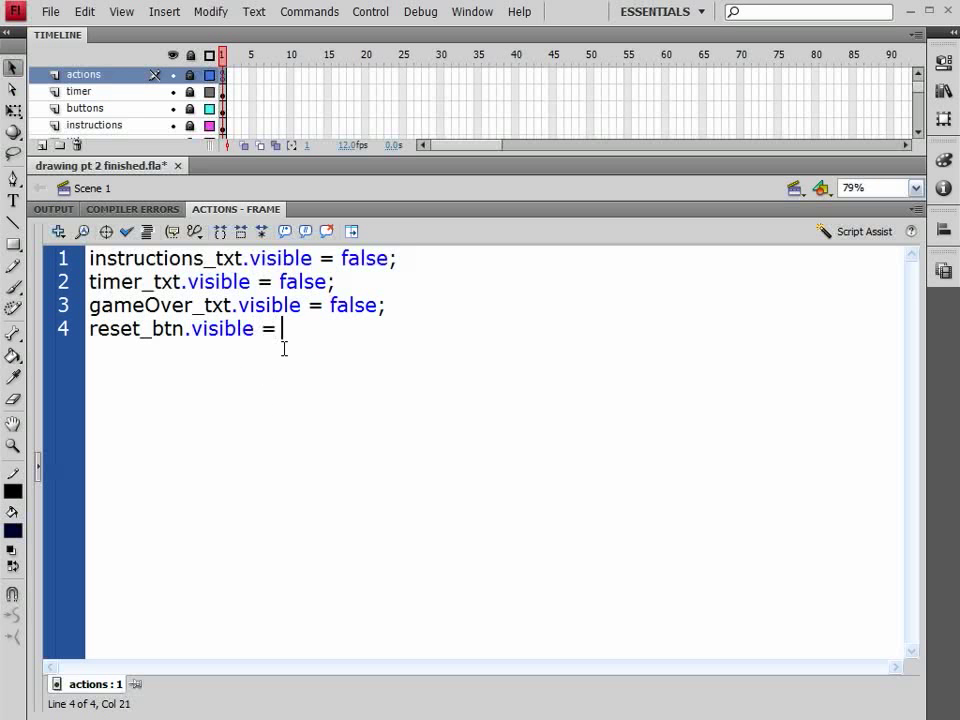
text(f)
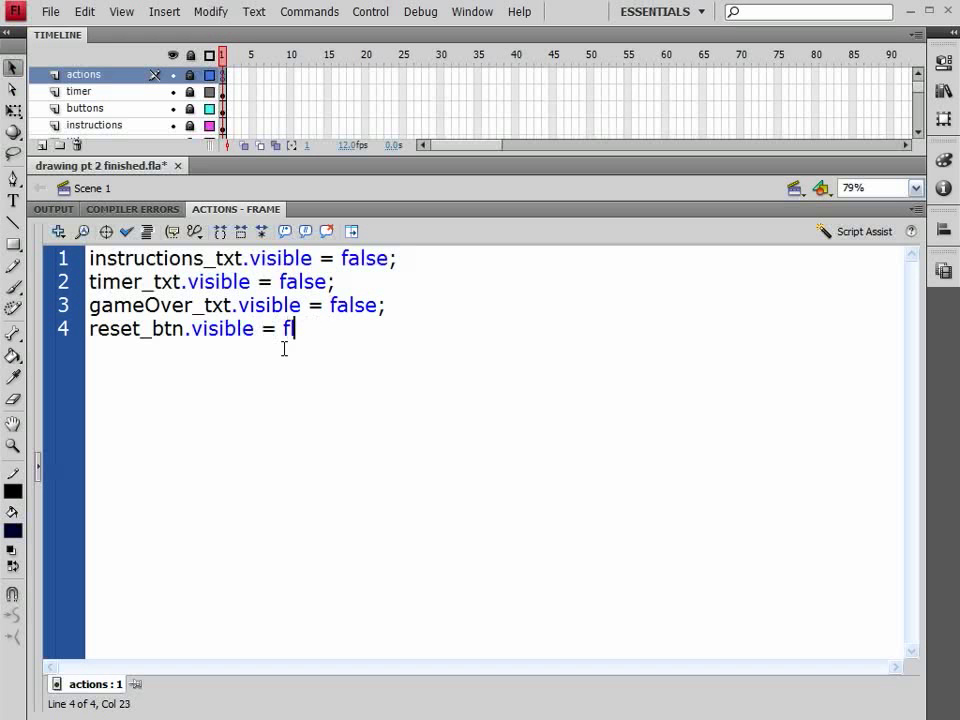
text(alse;)
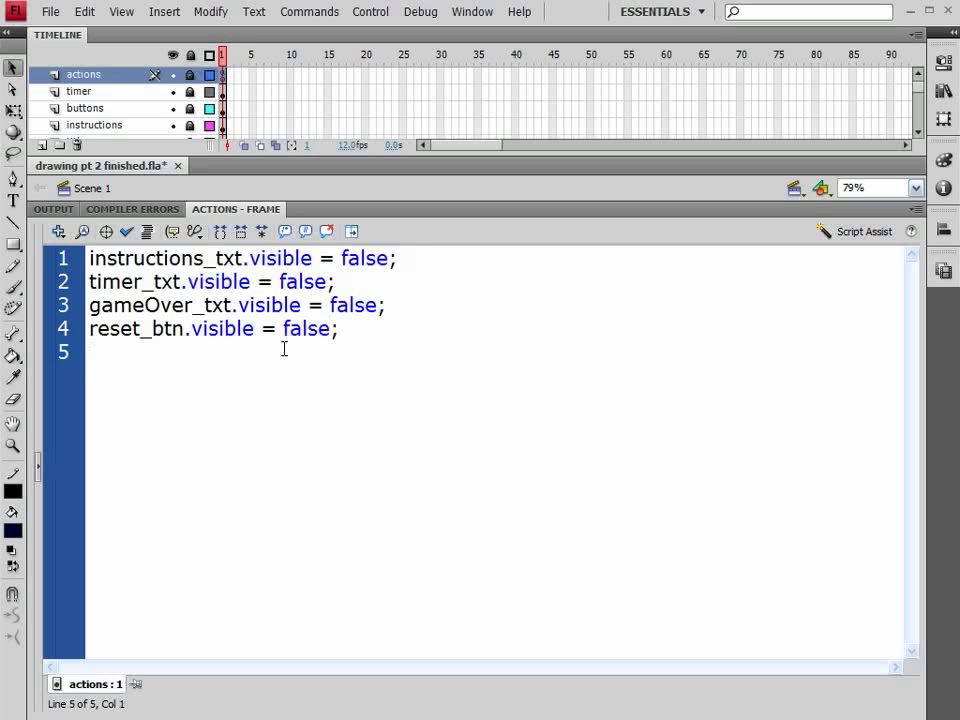
text(min_t)
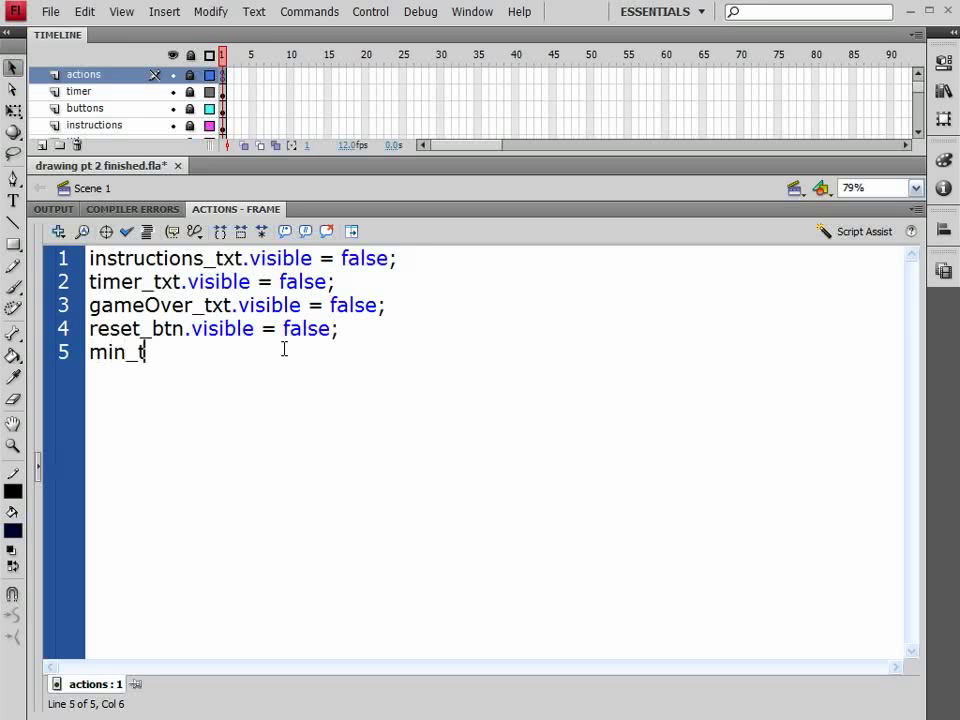
text(xt)
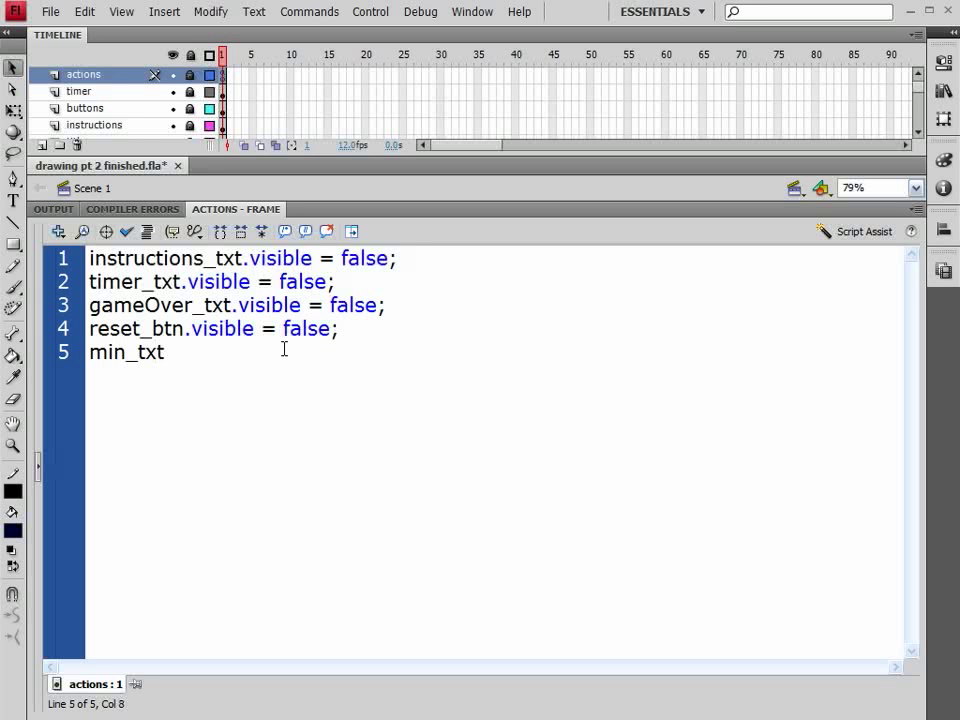
text(.visible =)
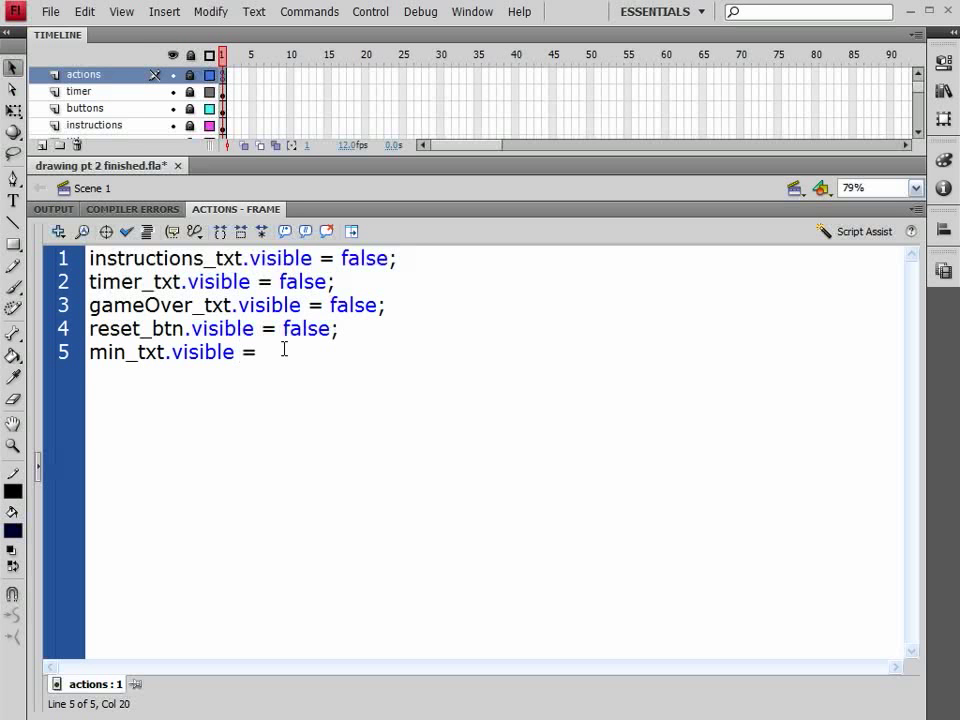
text(false;)
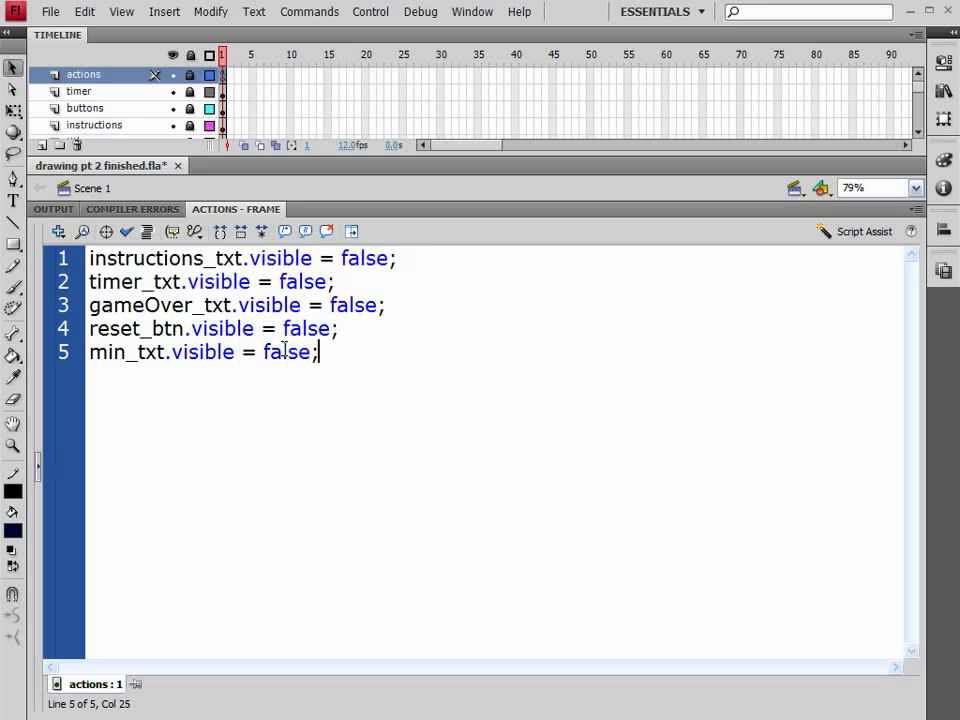
Add lines setting sec_txt, milli_txt and score_txt visible to false
text(se)
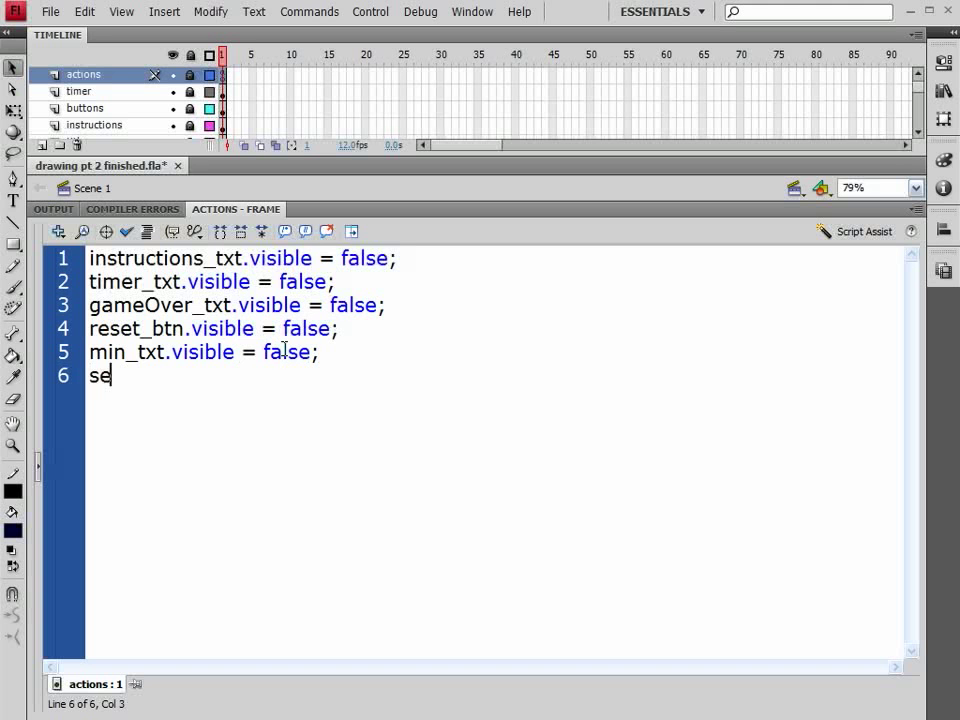
text(c_tx)
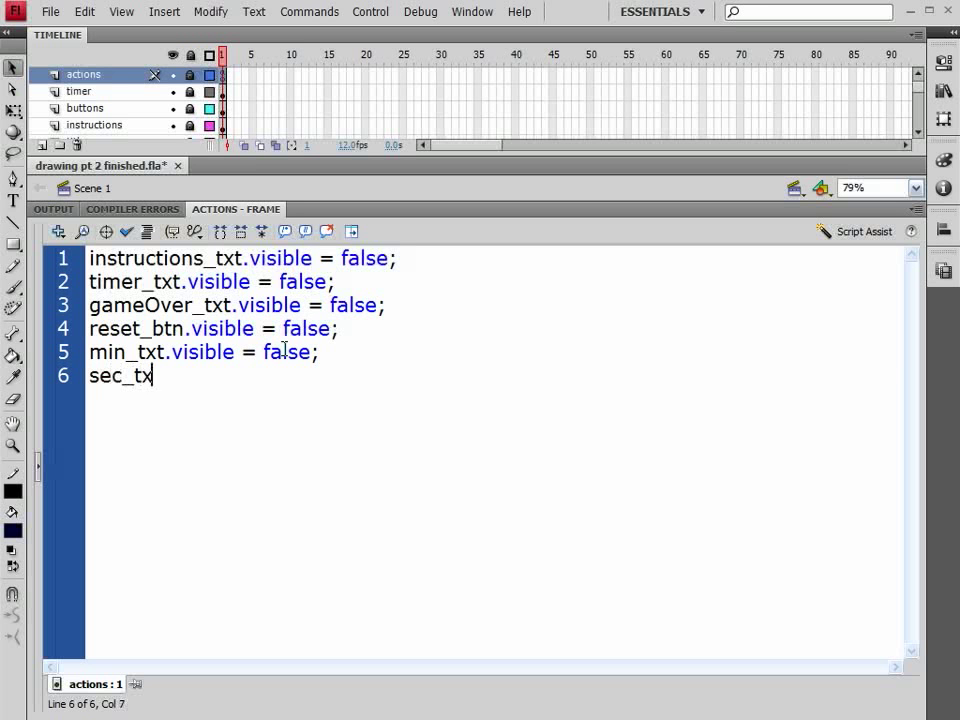
text(t.visible)
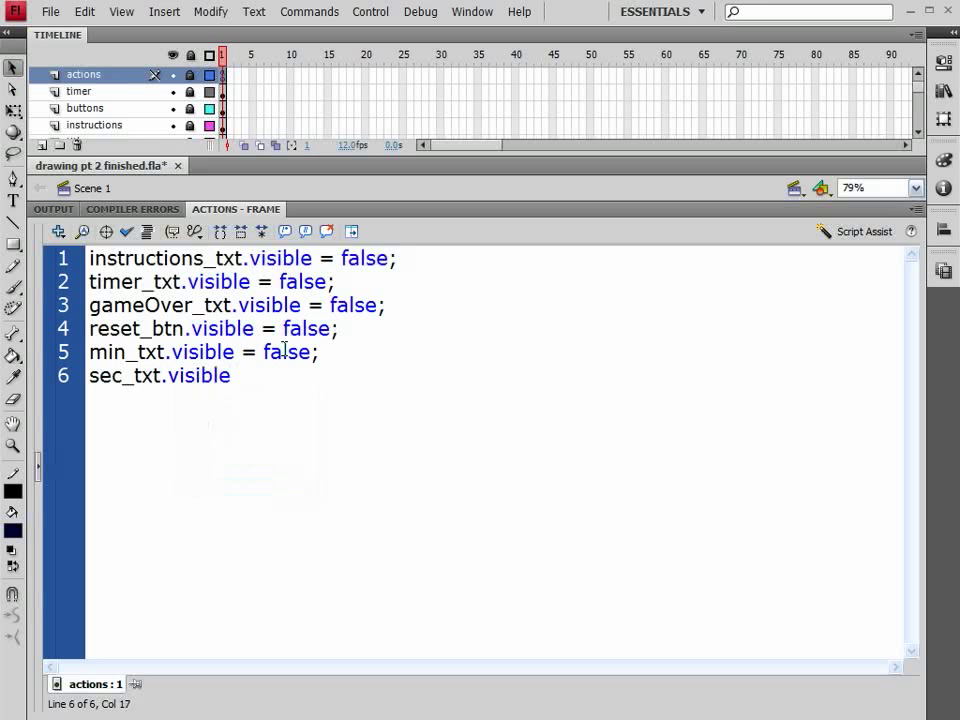
text(= false;)
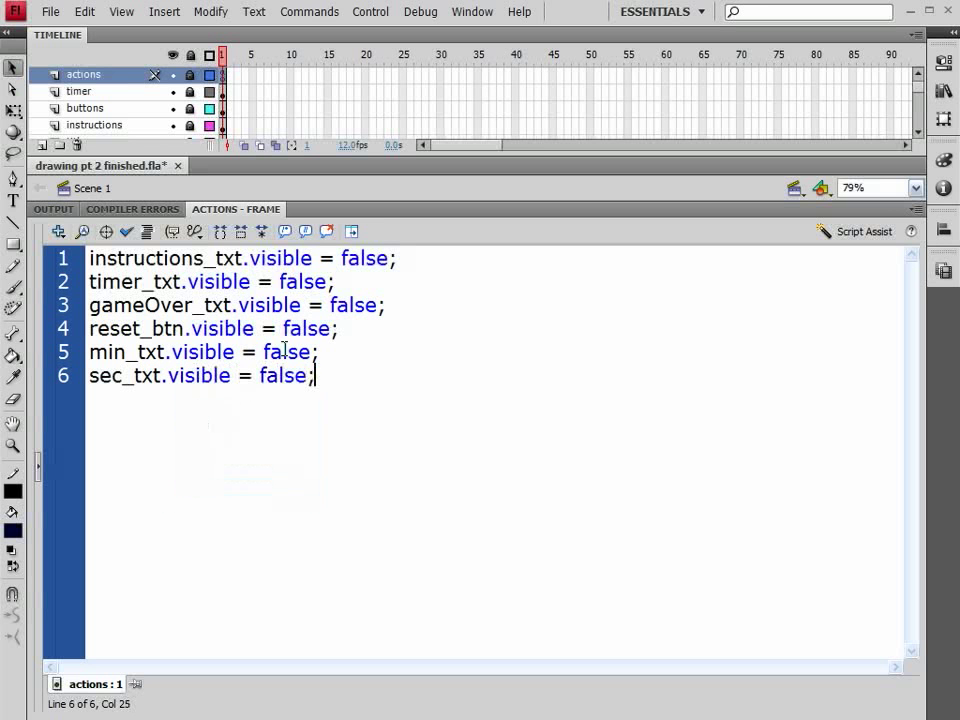
text(m)
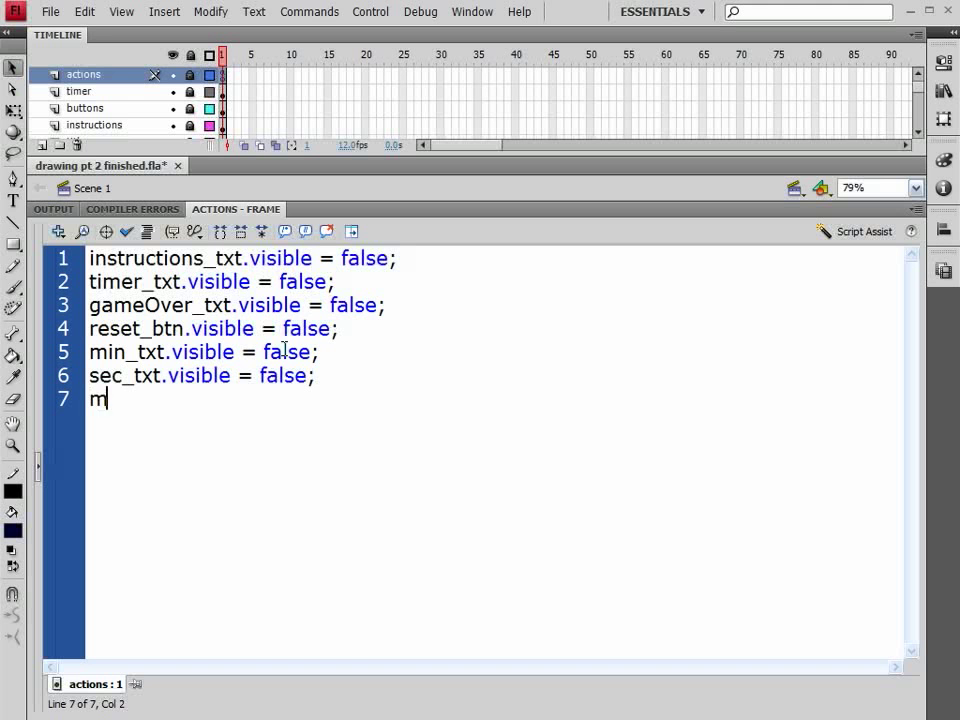
text(illi)
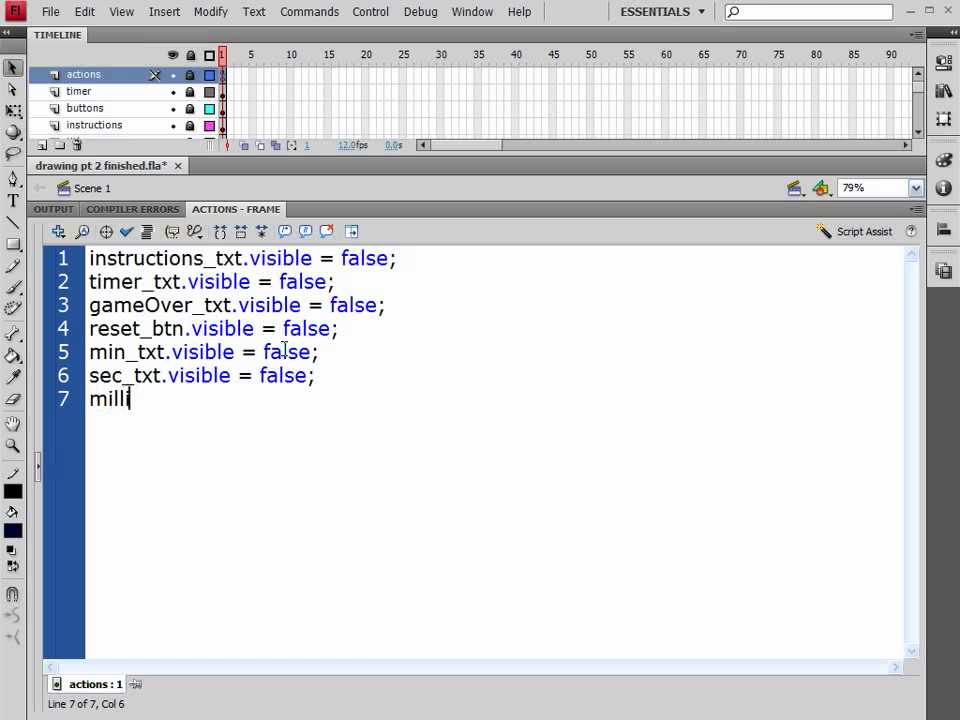
text(_txt.)
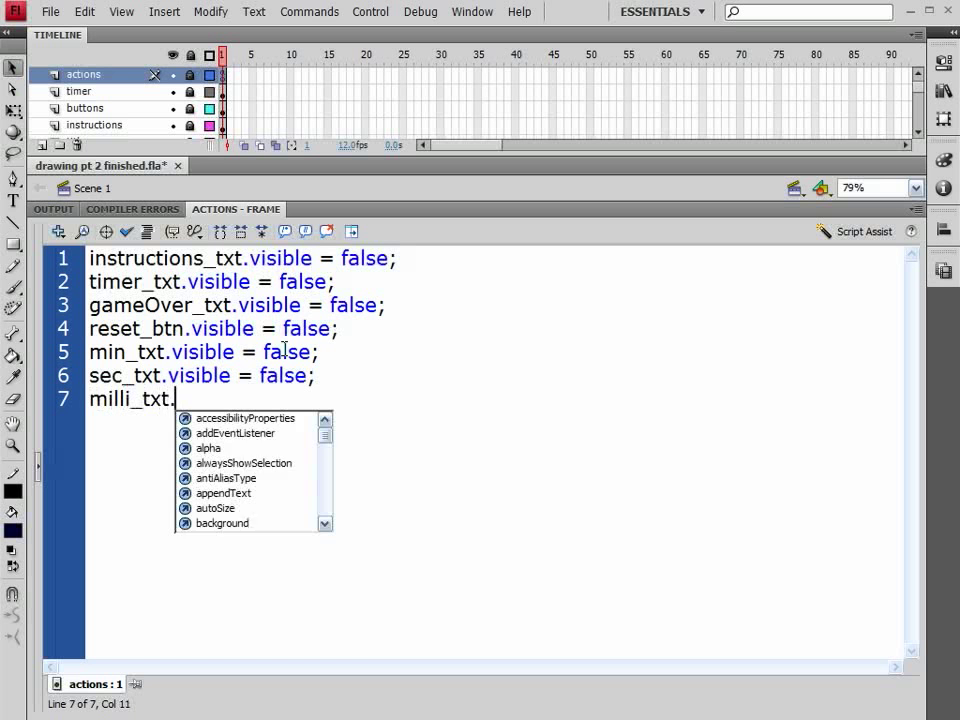
text(visible = false;)
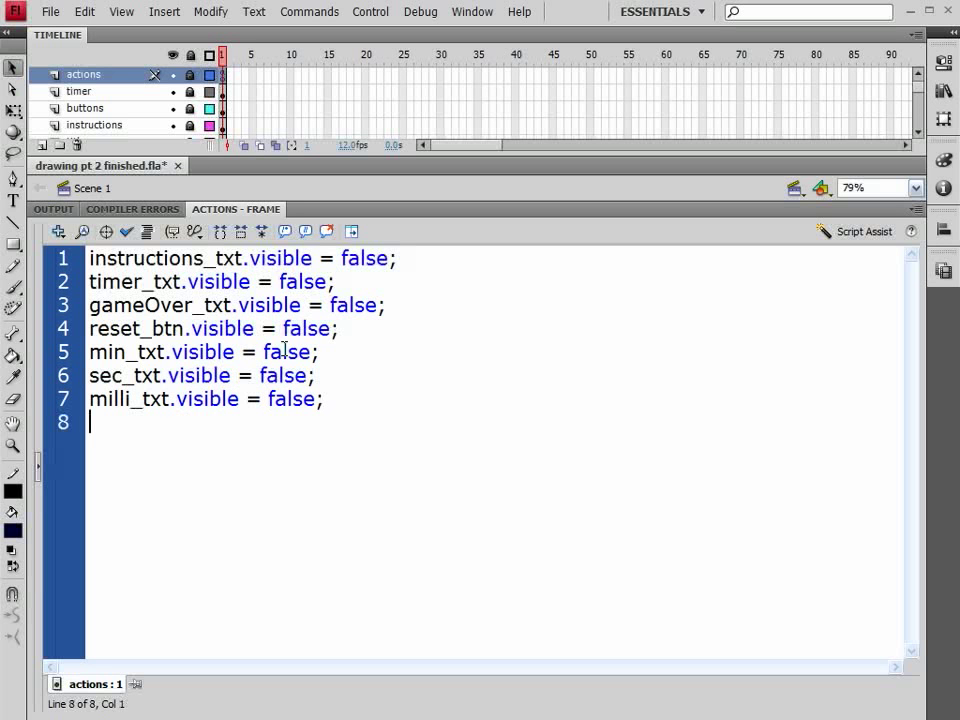
text(score_txt.visible = f)
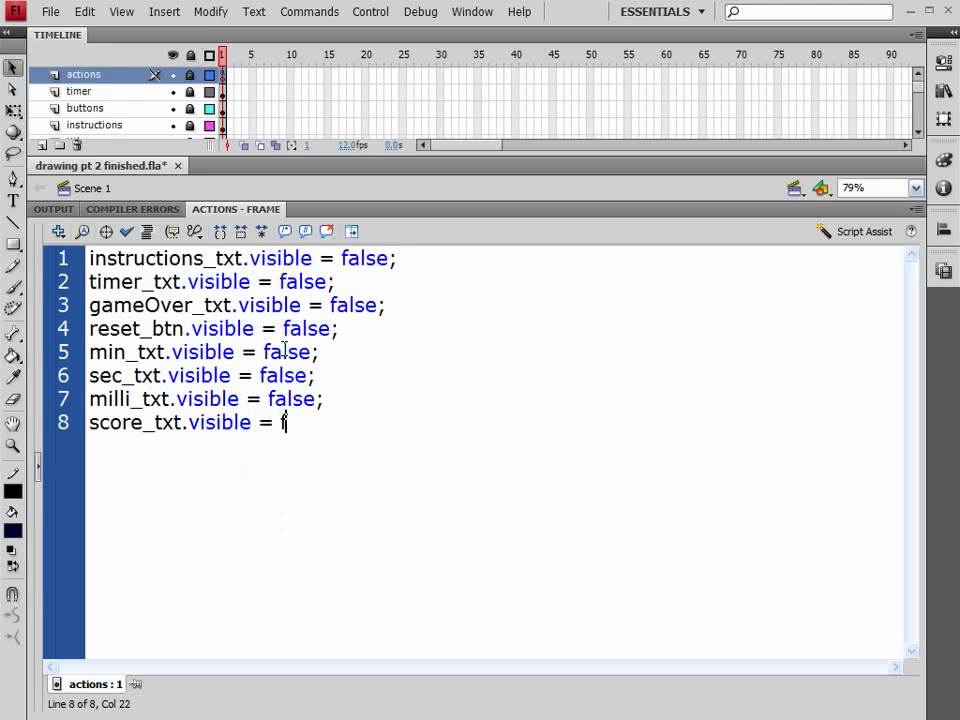
text(alse;)
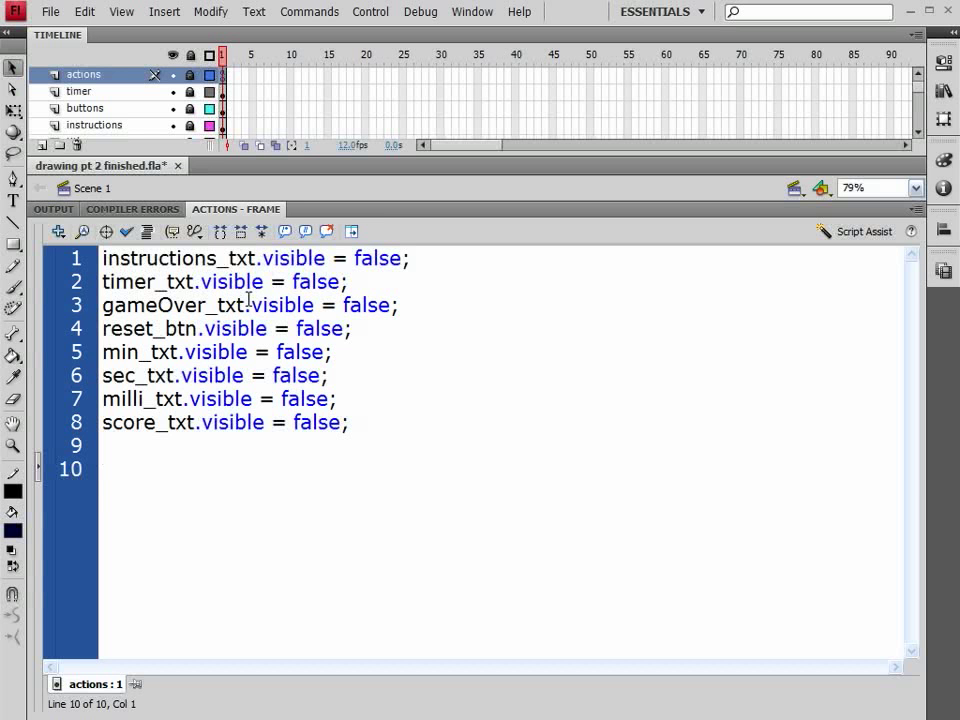
Declare var count:Number = 120; on line 10 after a blank line
text(var)
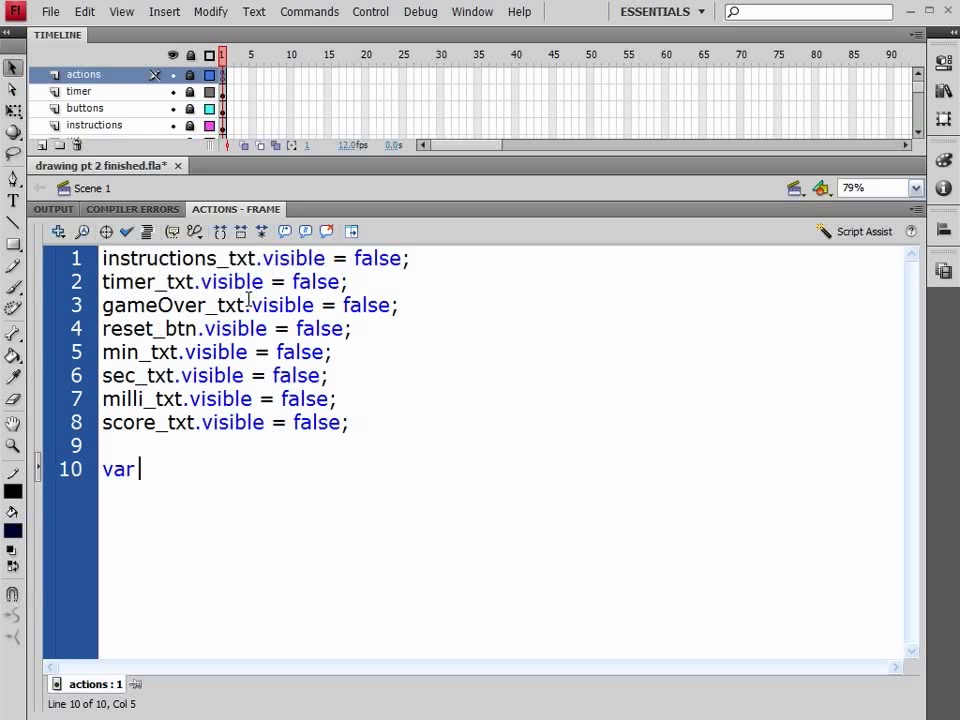
text(cou)
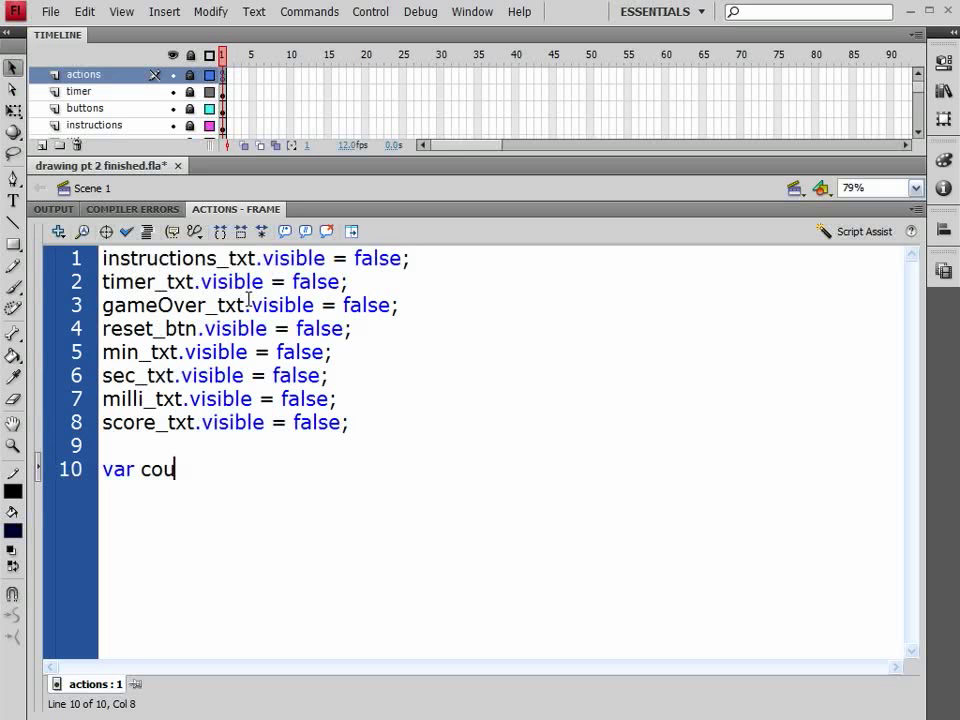
text(nt)
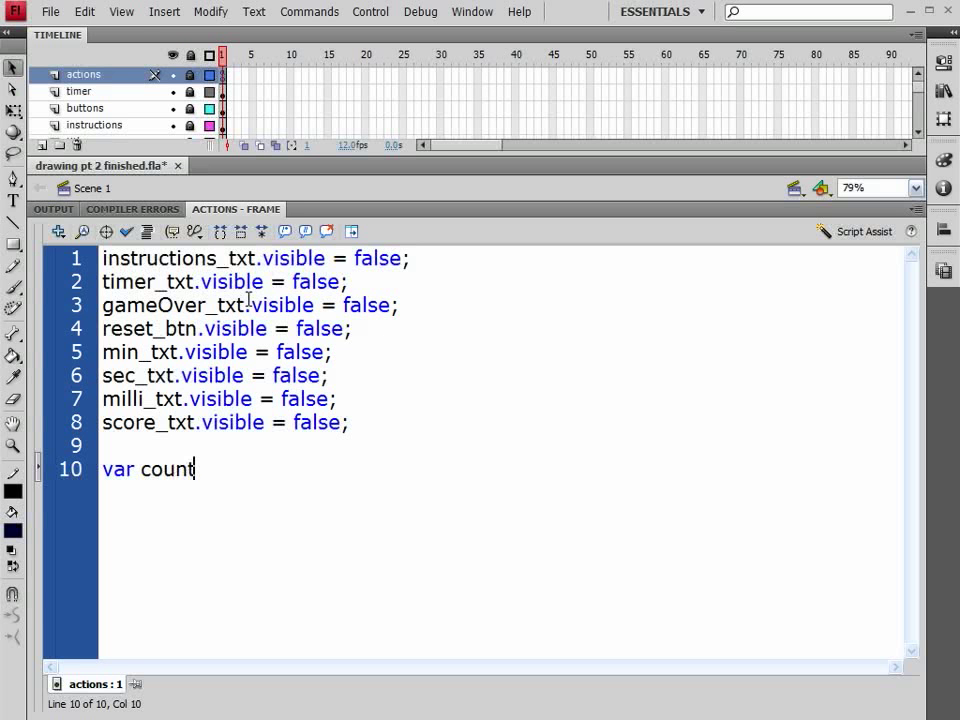
text(:n)
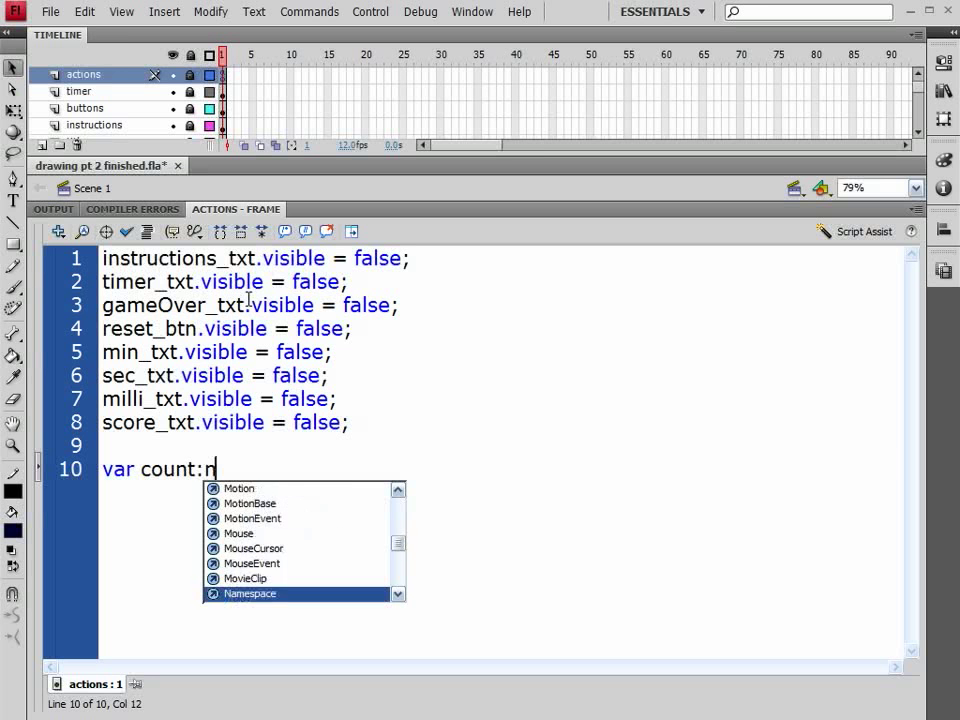
text(Number)
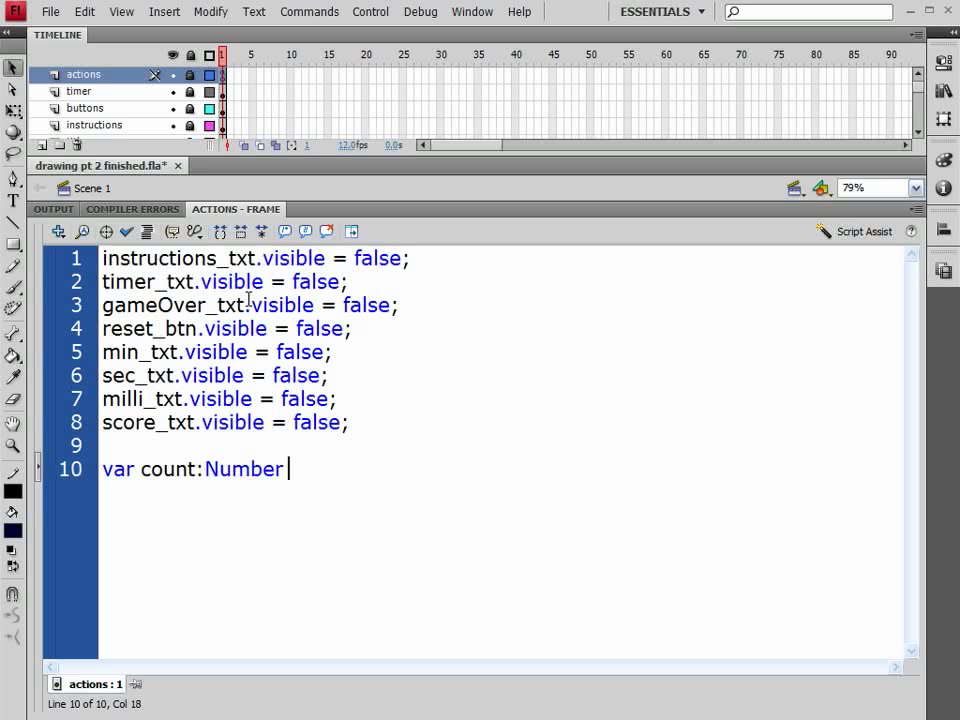
text(= 120;)
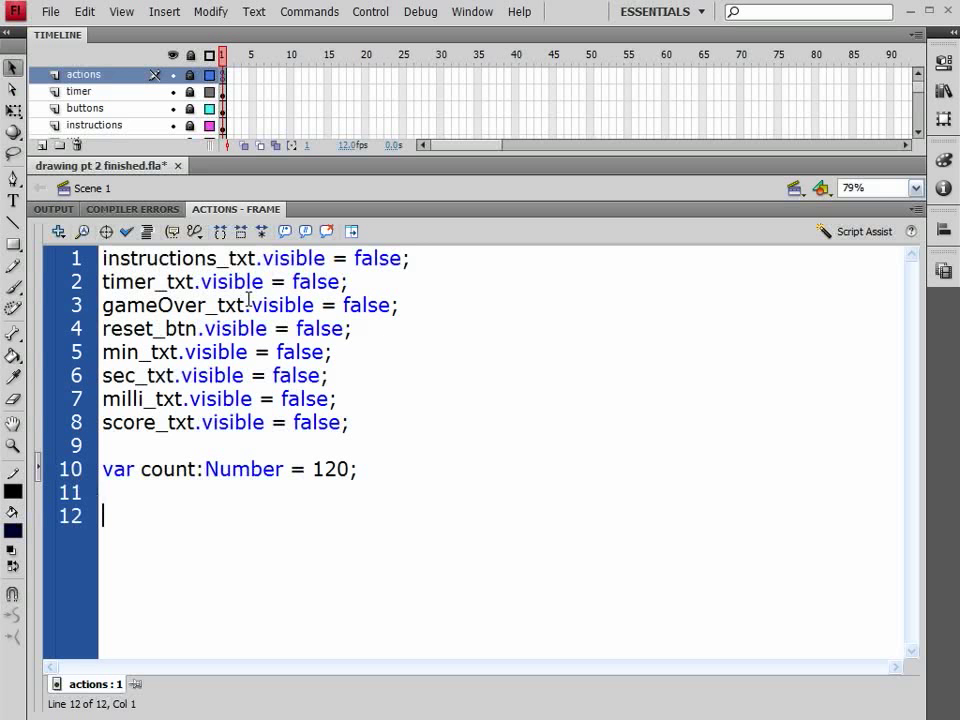
Declare seconds and minutes as Number variables set to 0
text(var)
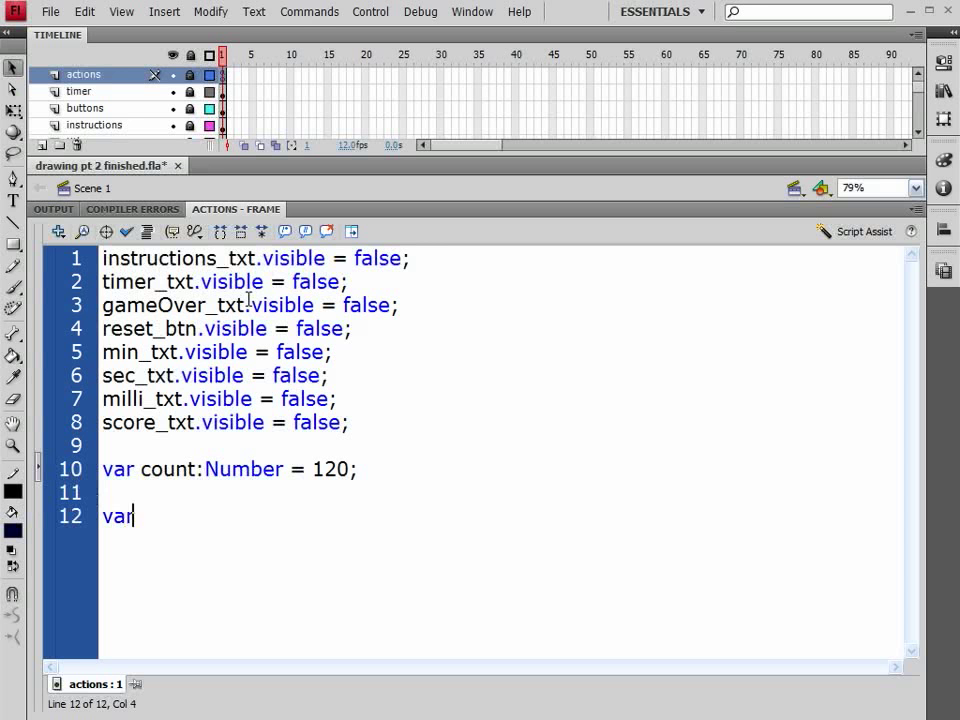
text(seconds)
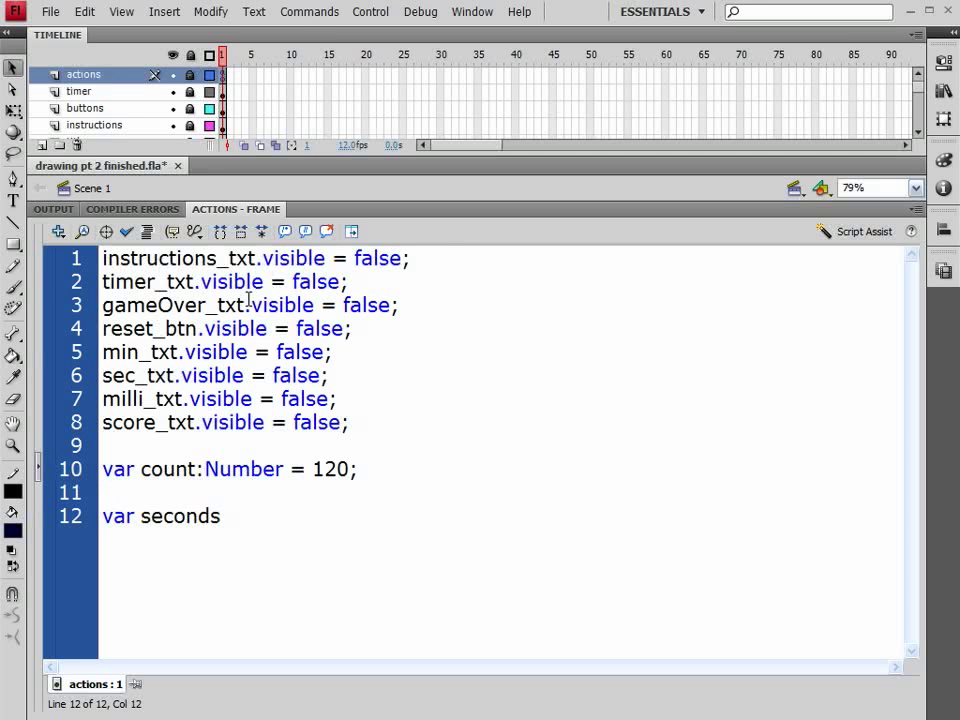
text(:n)
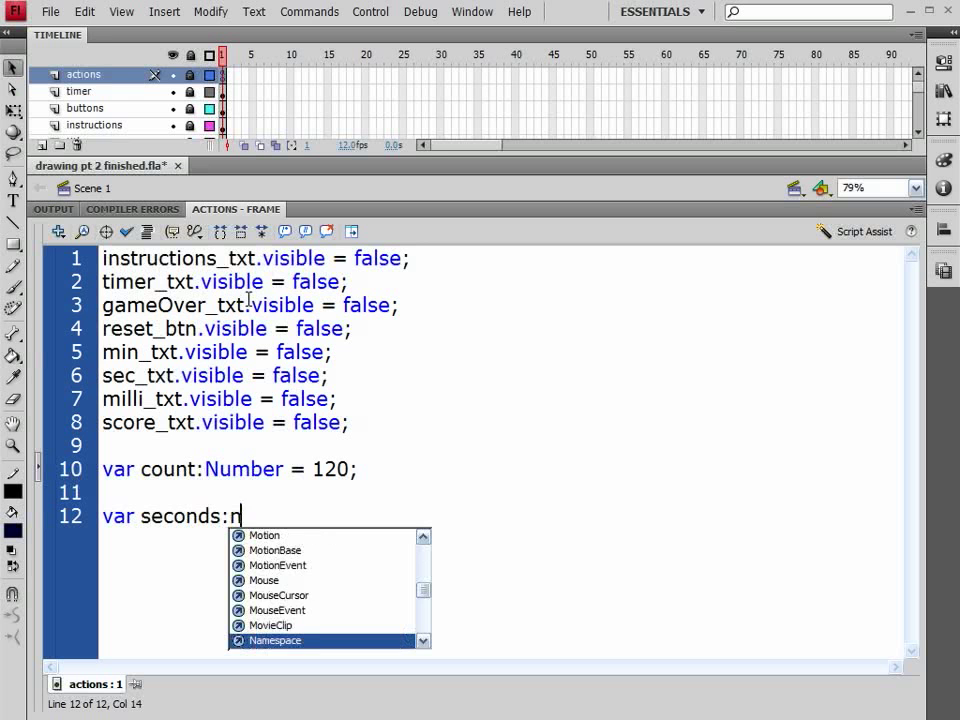
text(Number)
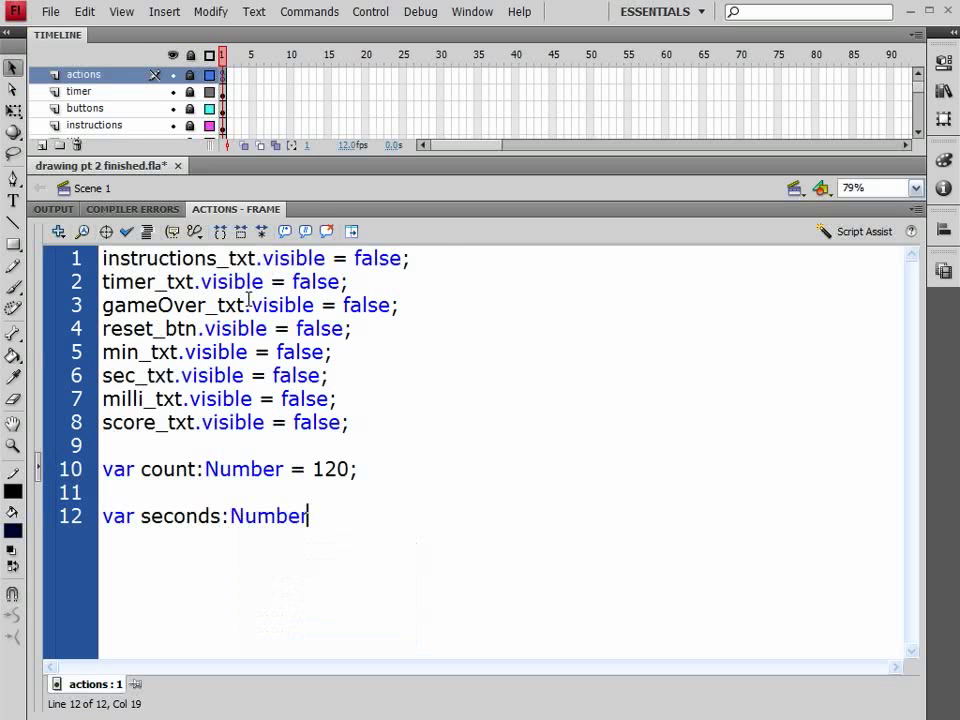
text(=)
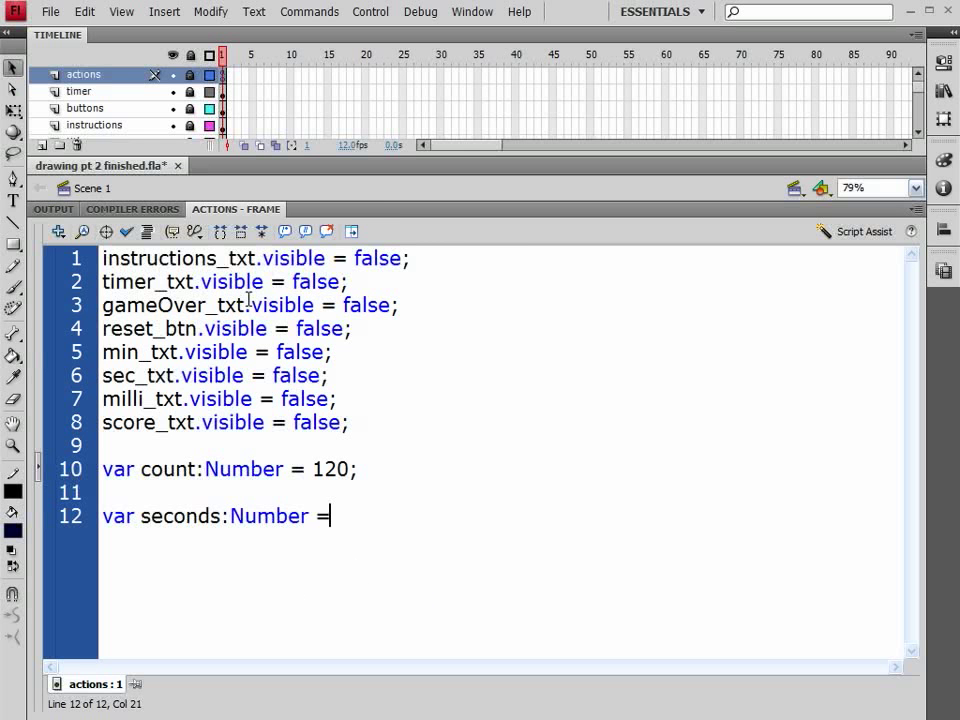
text(0;)
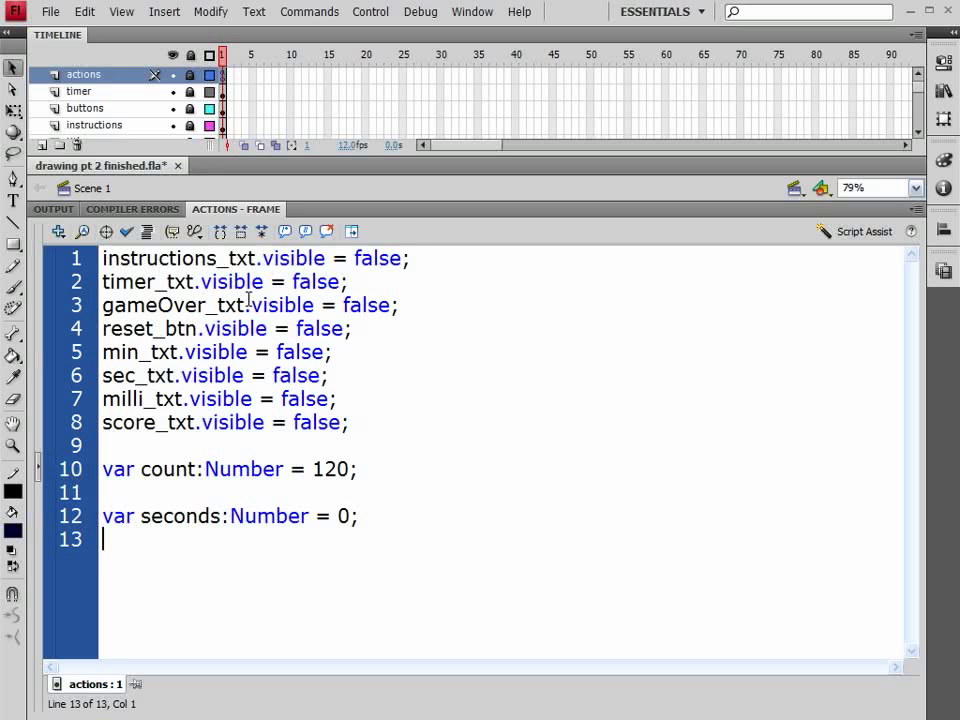
text(var minut)
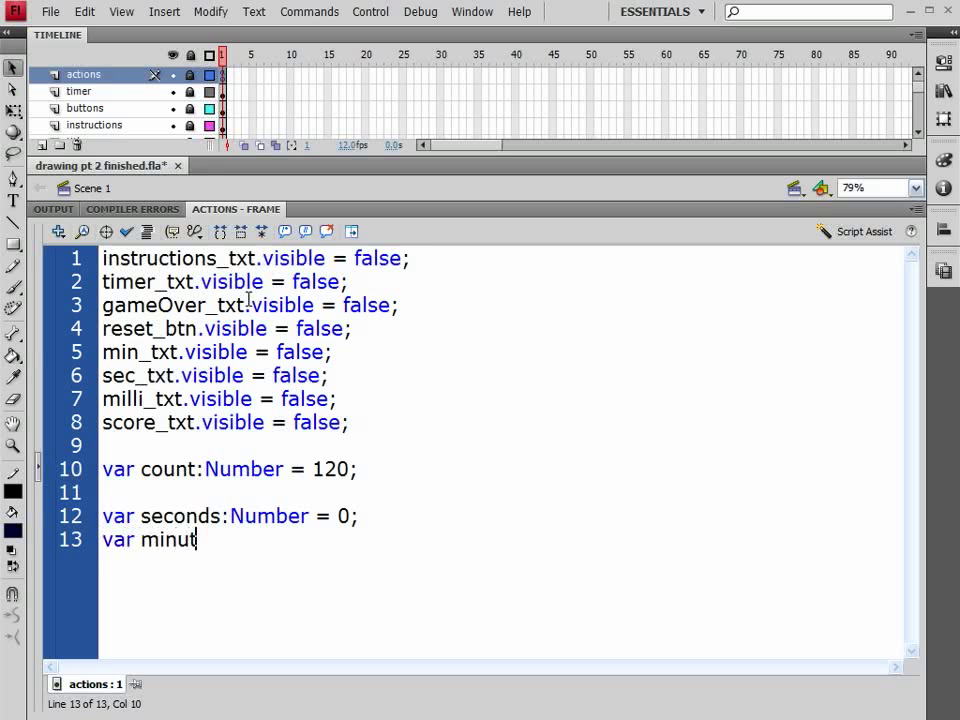
text(es)
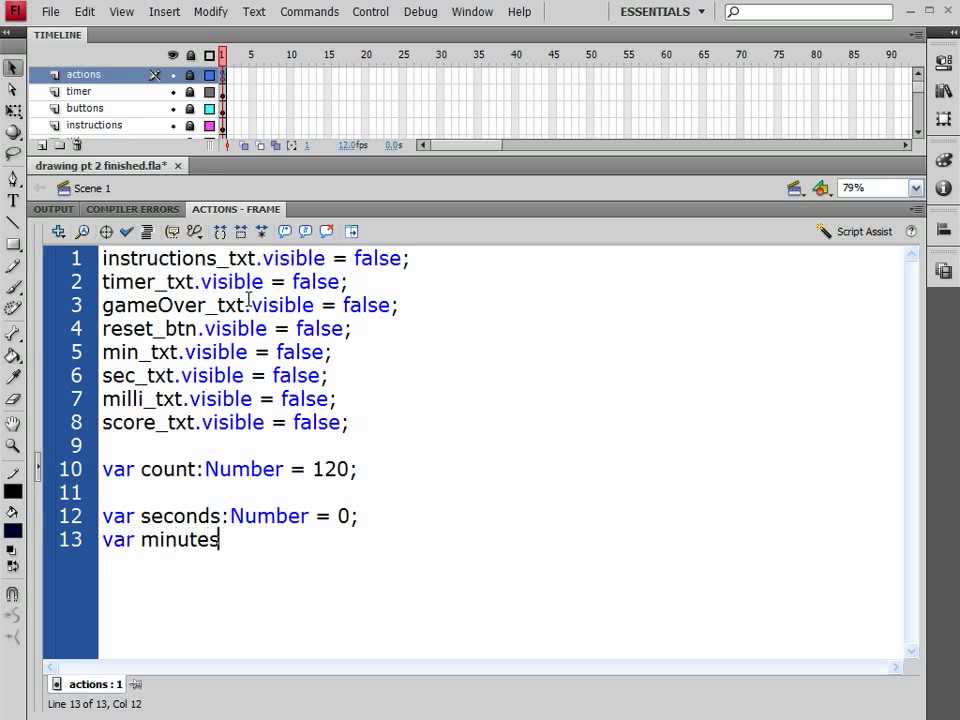
text(:num)
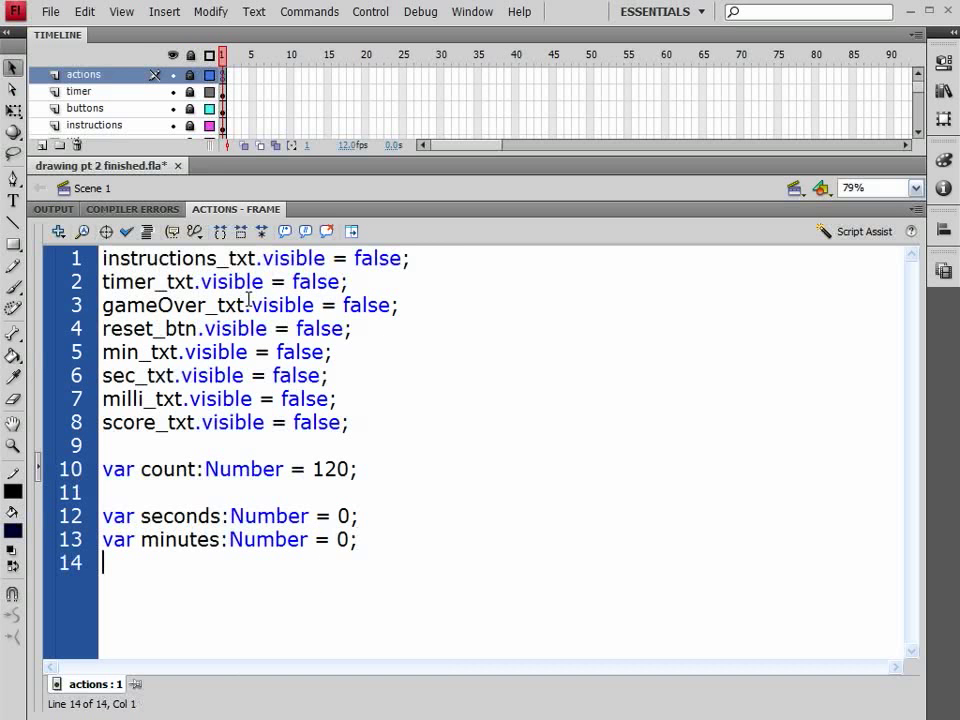
Declare milli and score as Number variables set to 0
text(var mi)
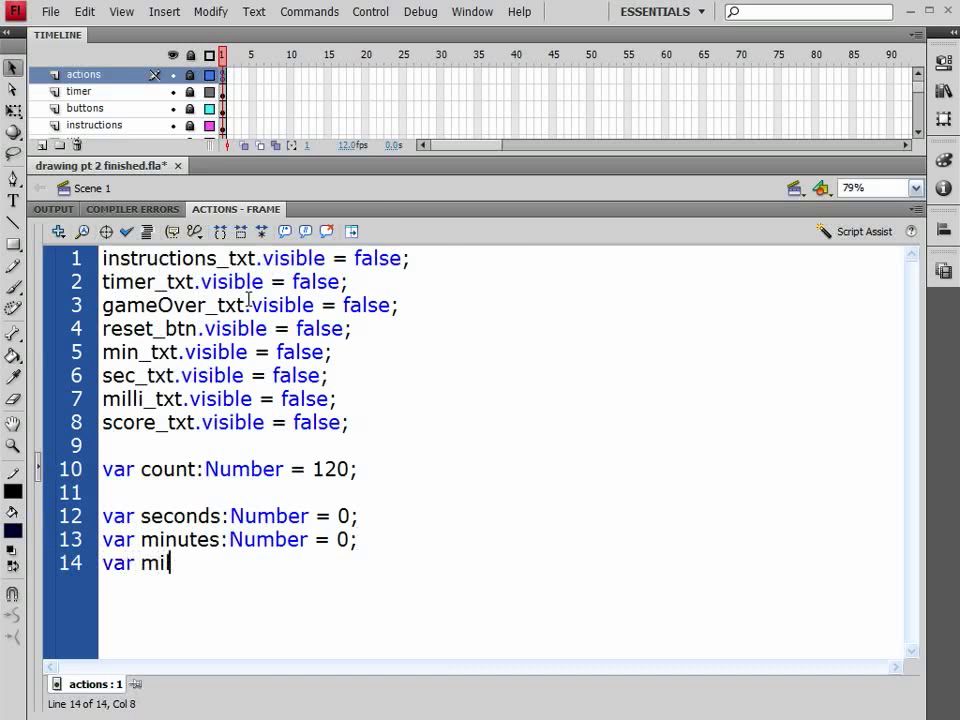
text(l)
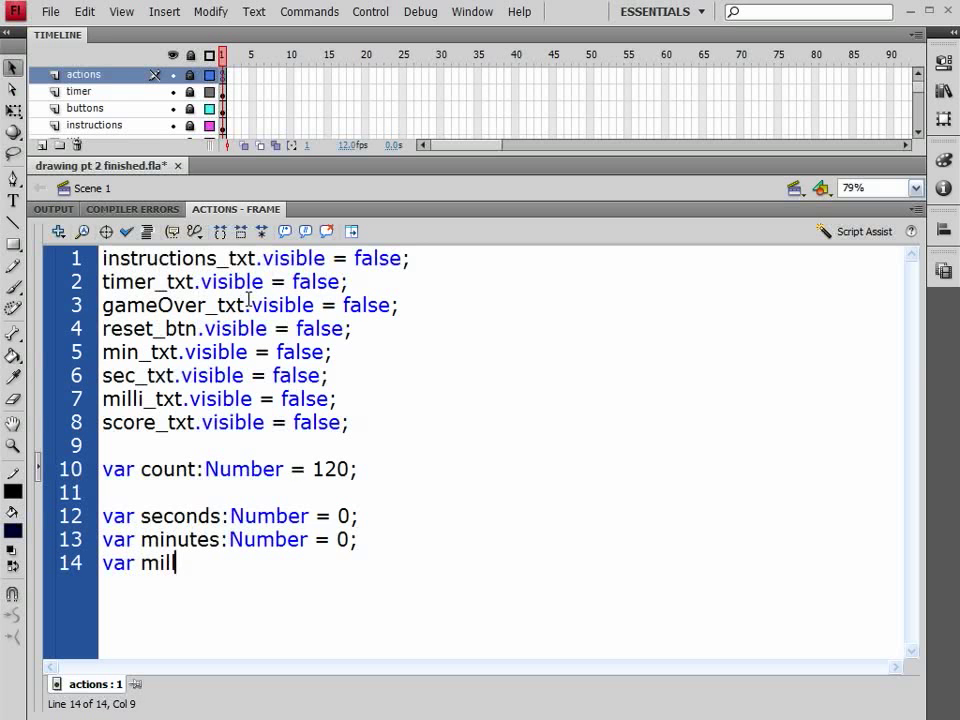
text(li)
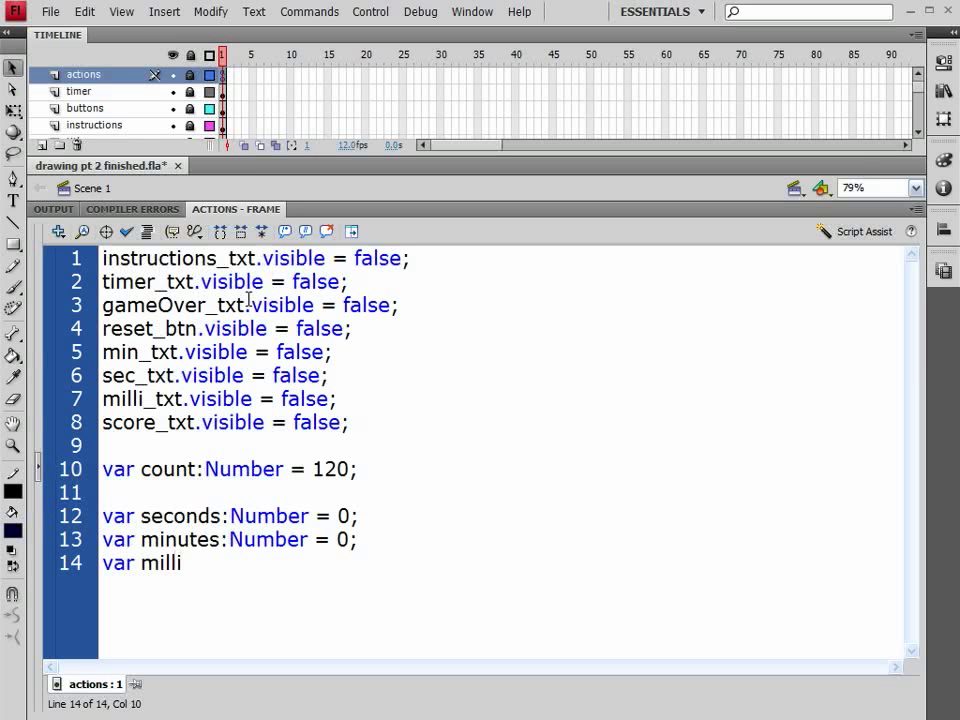
text(:)
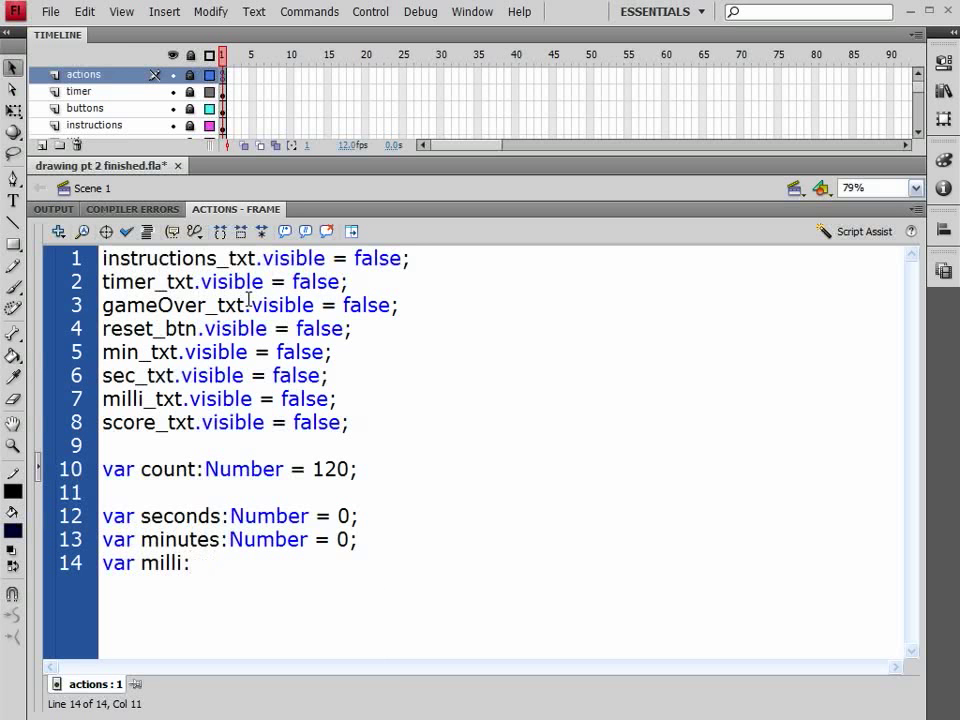
text(Number)
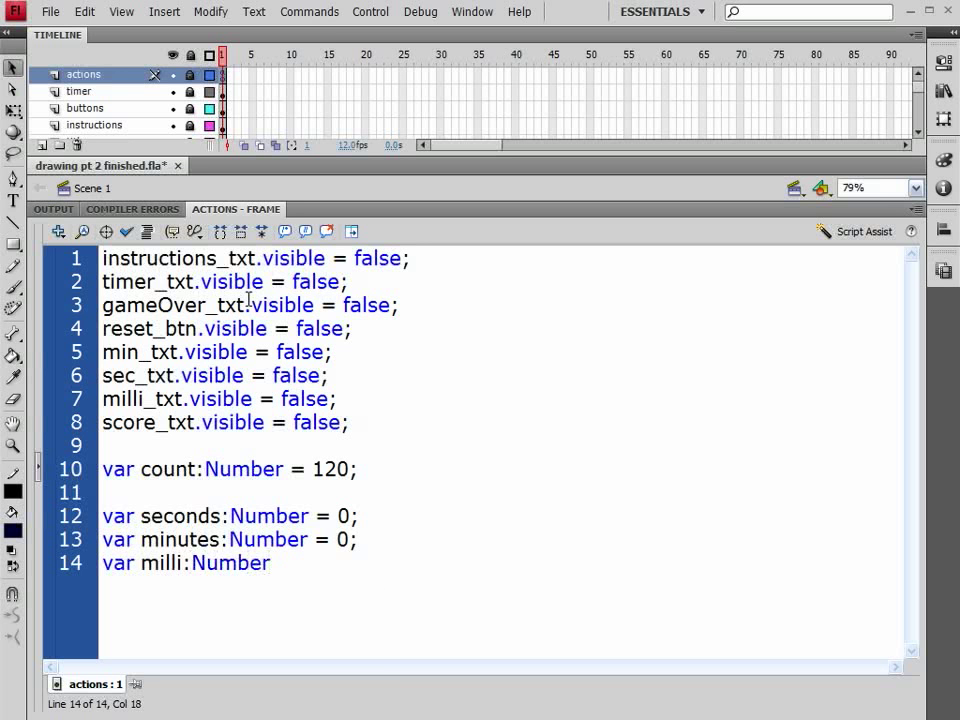
text(= 0;)
text(var score)
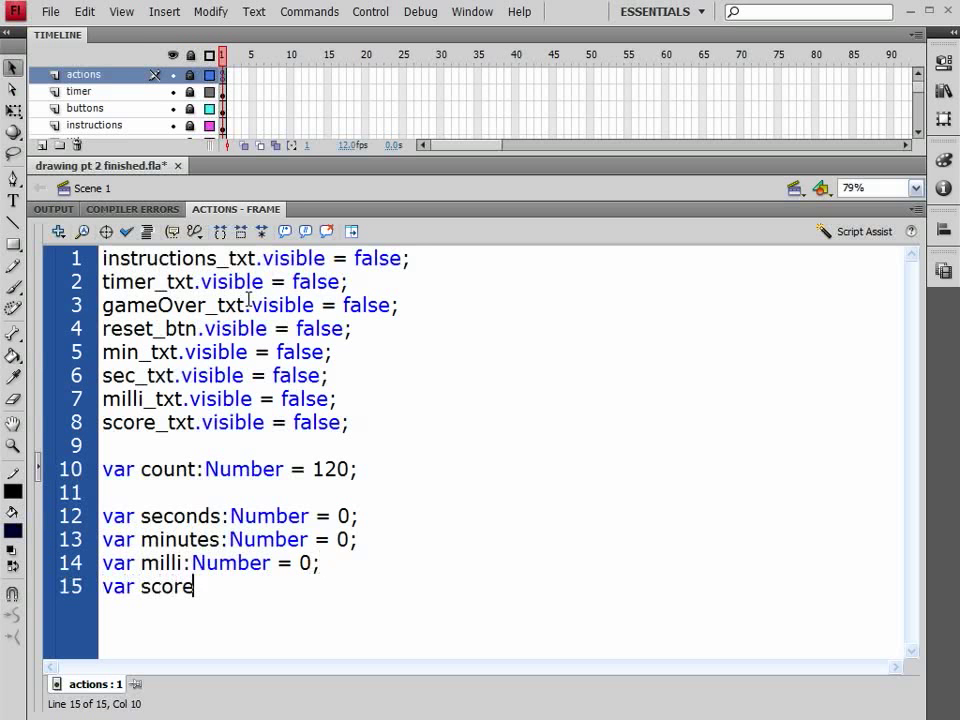
text(:Number)
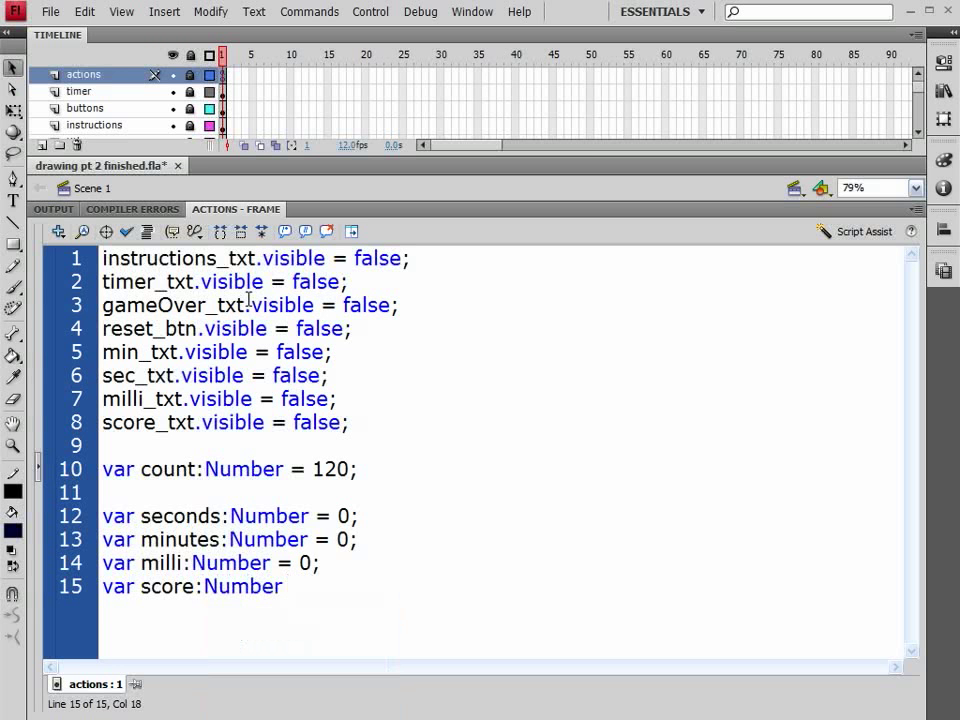
text(= 0;)
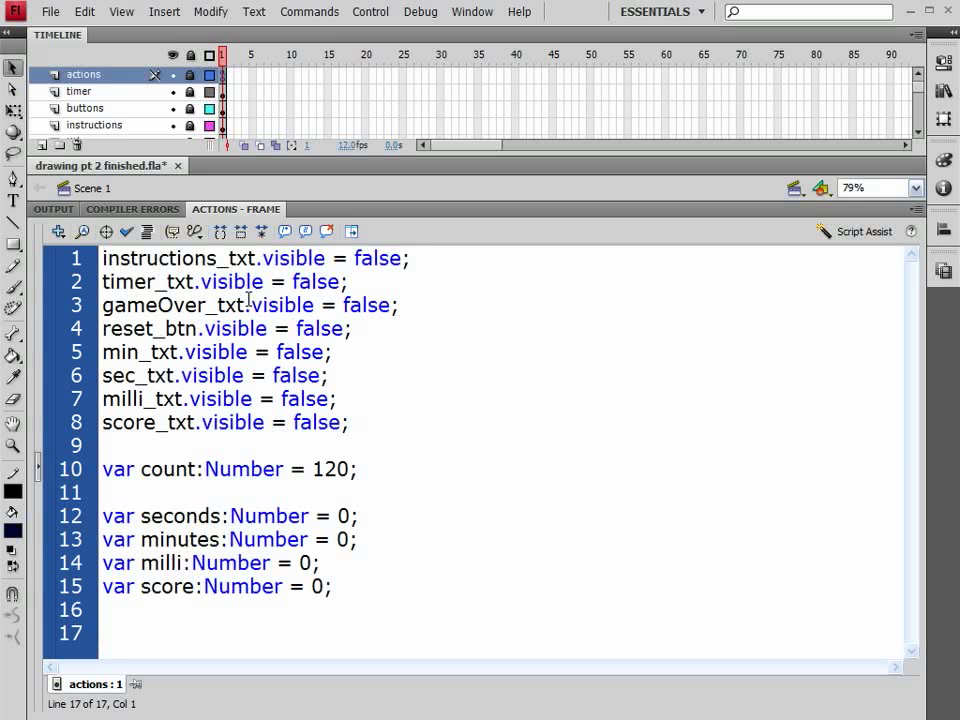
Declare var randNum:Number; on line 17
click(100, 632)
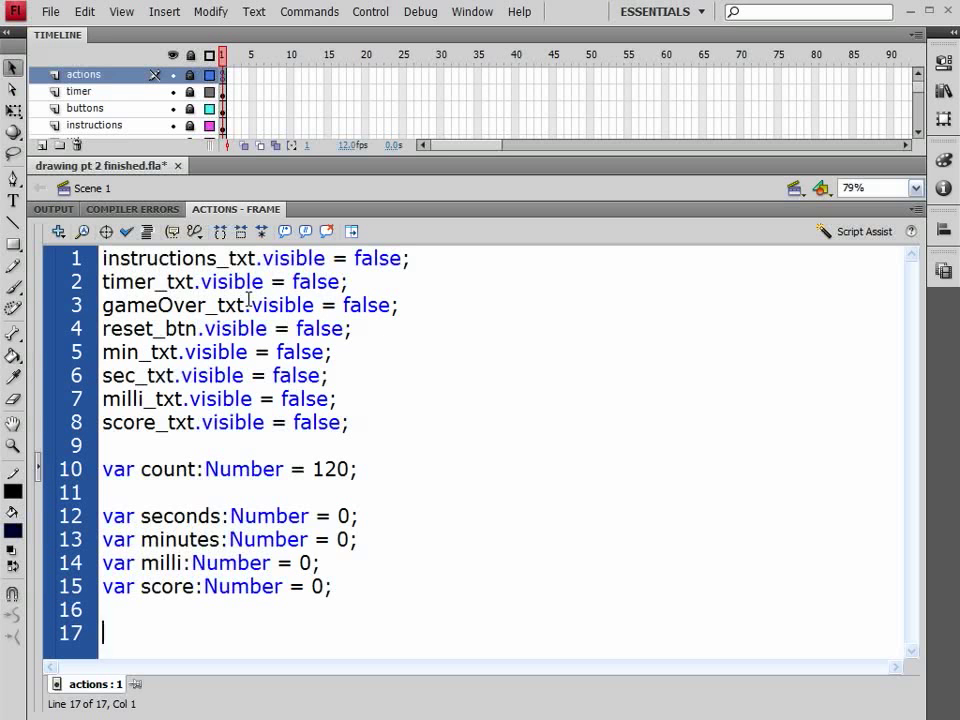
text(var ran)
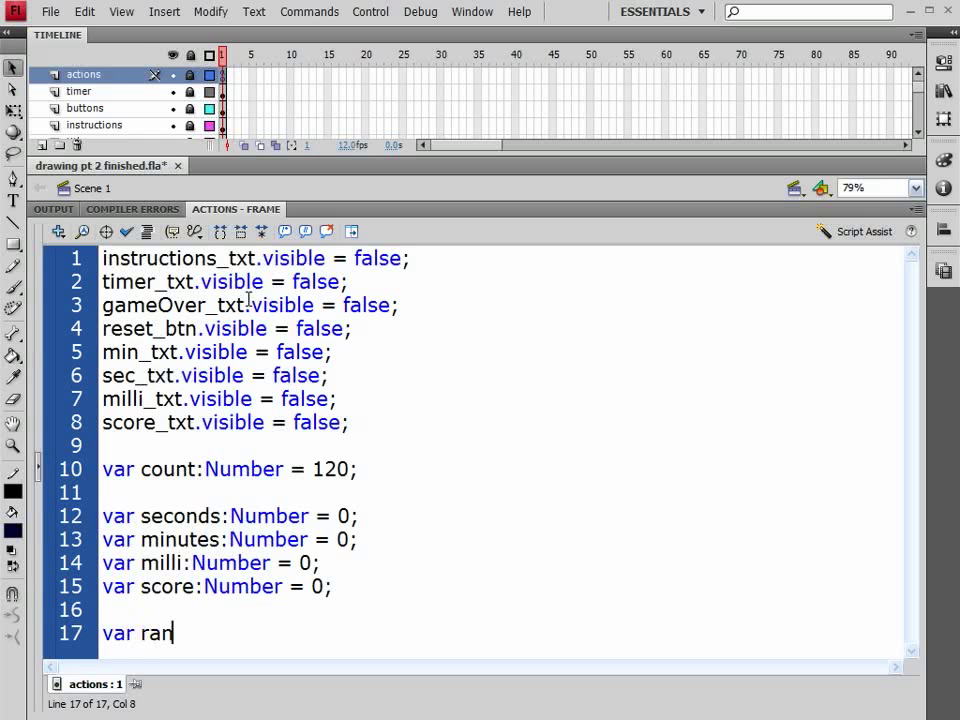
text(dNum)
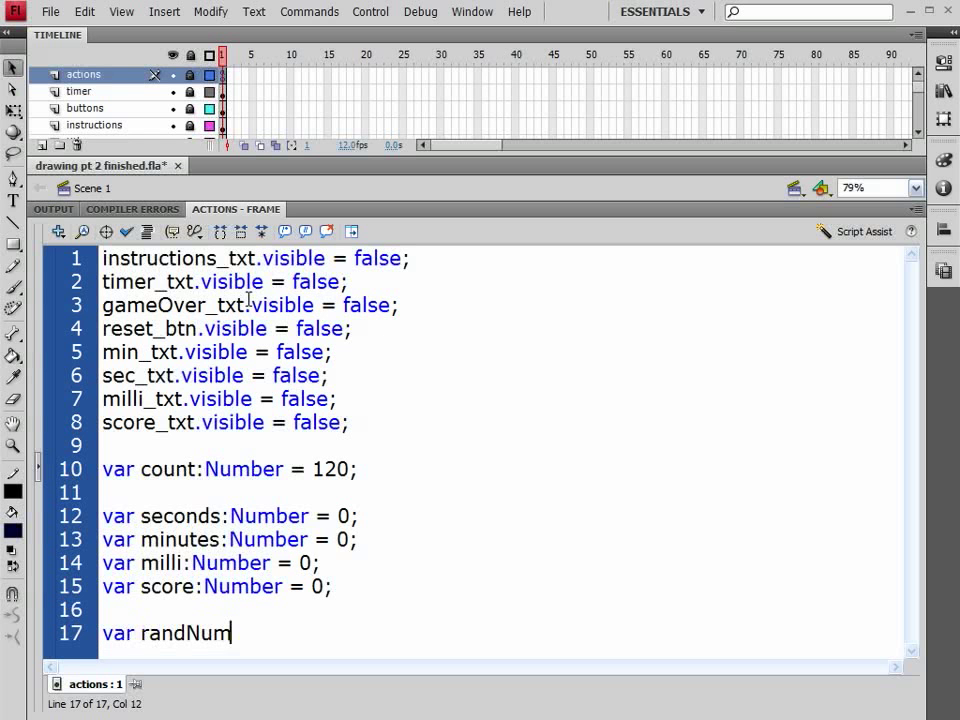
text(:num)
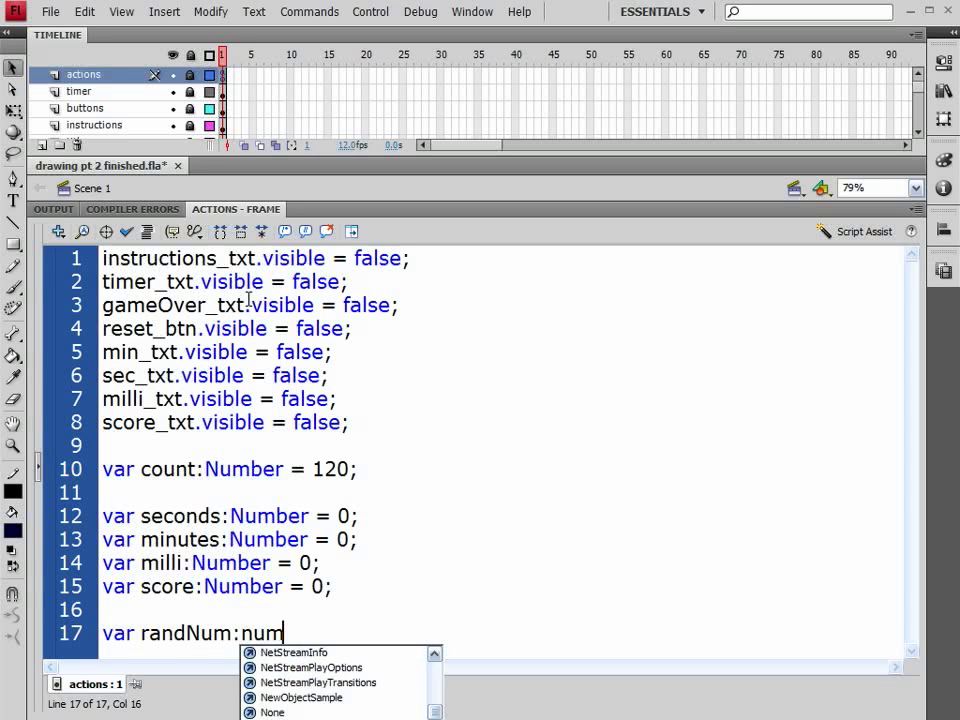
text(Number;)
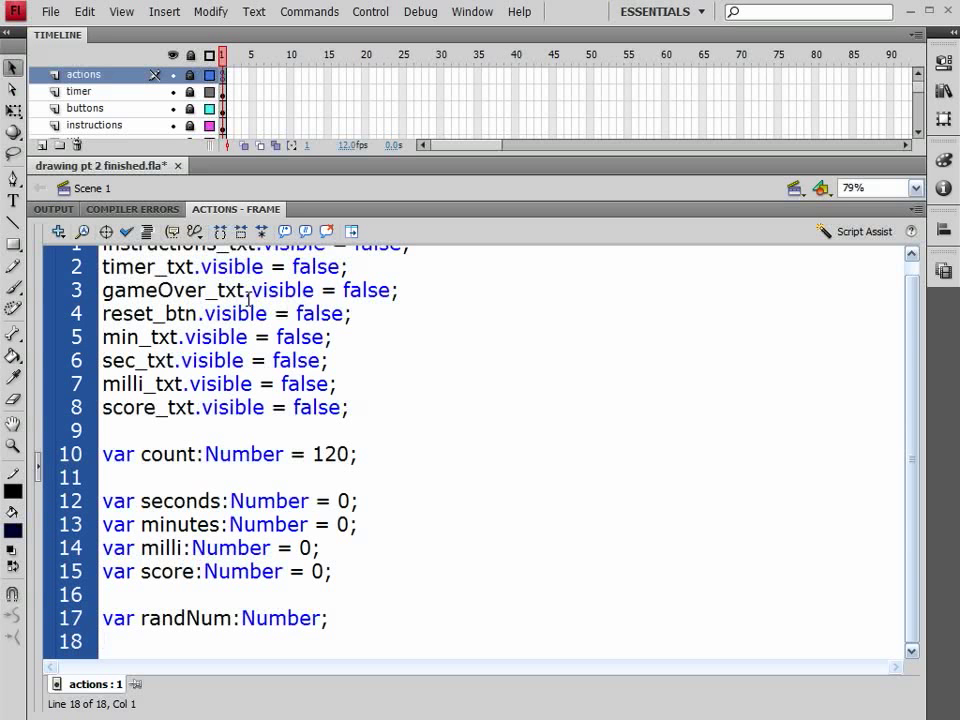
Declare var selectTarget:Boolean = true; on the next line
text(var)
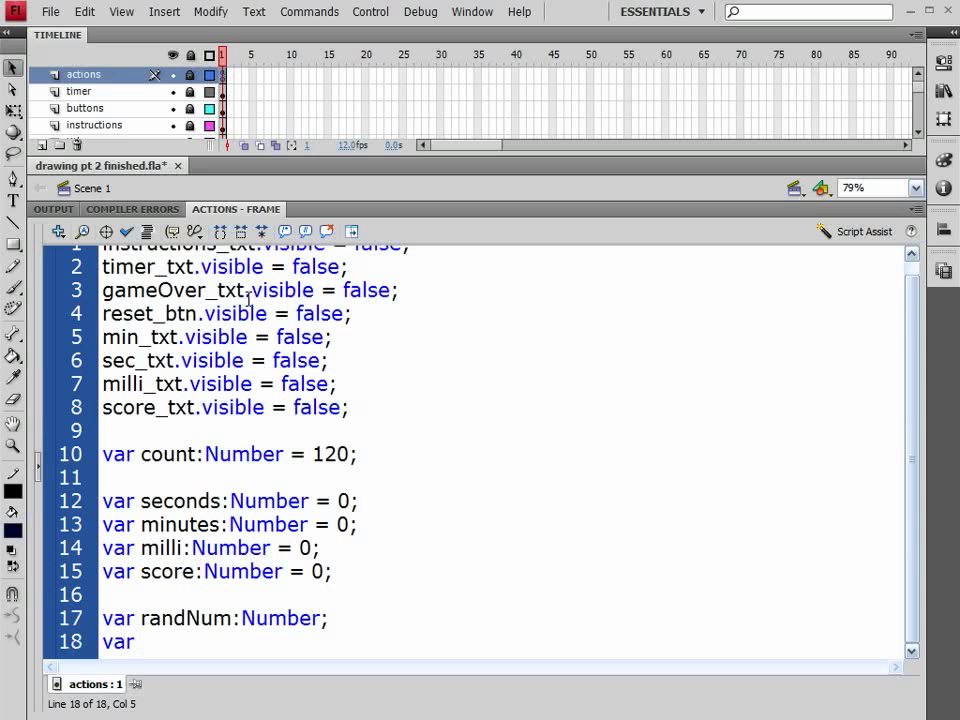
text(sele)
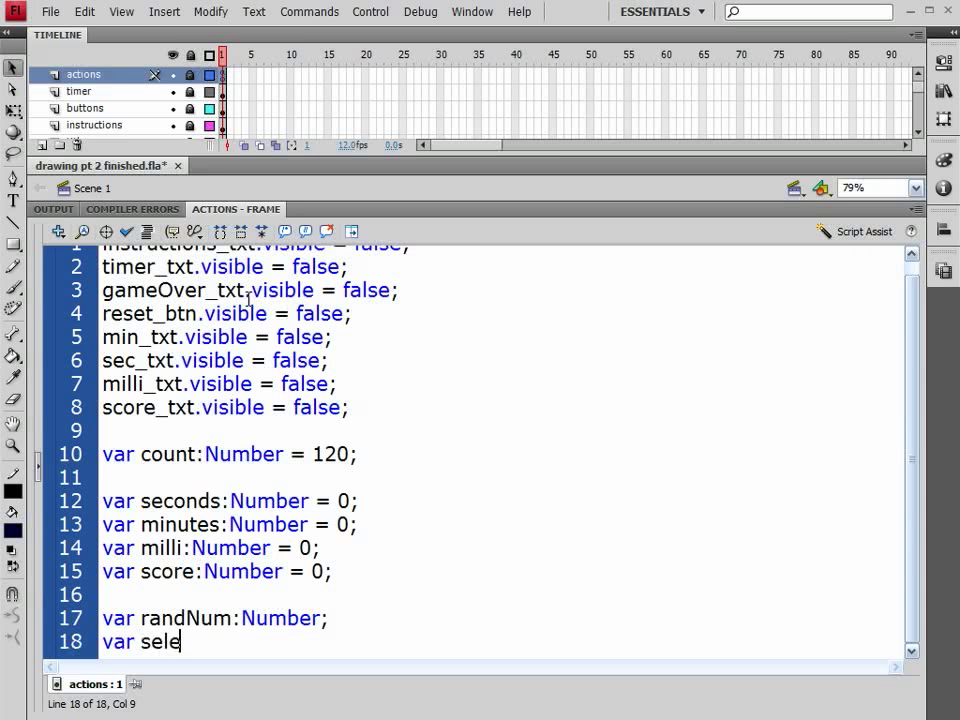
text(cT)
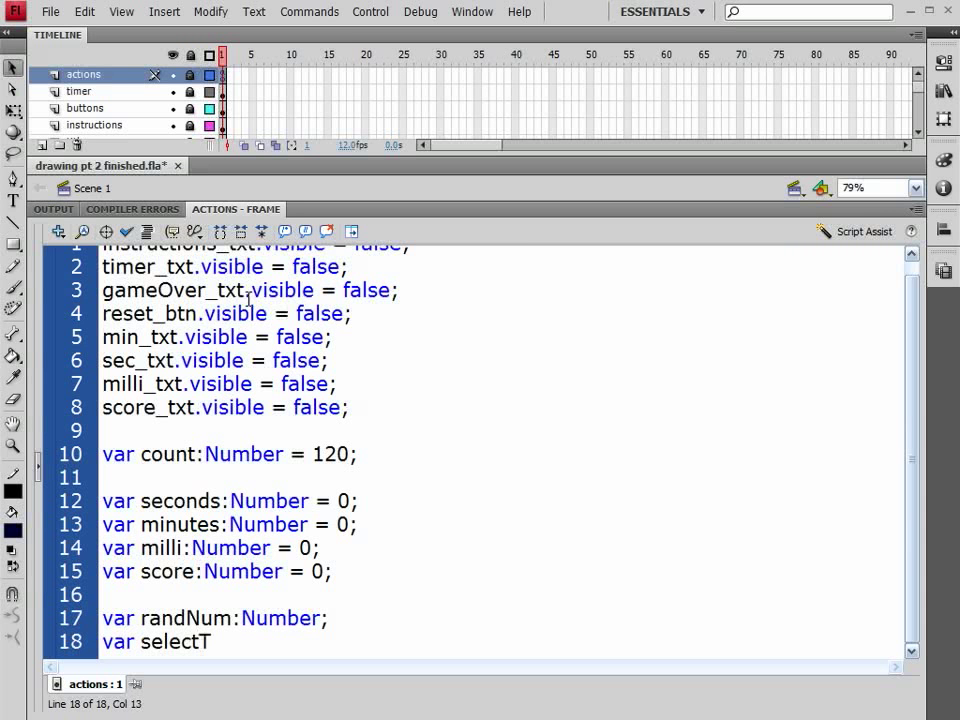
text(arget)
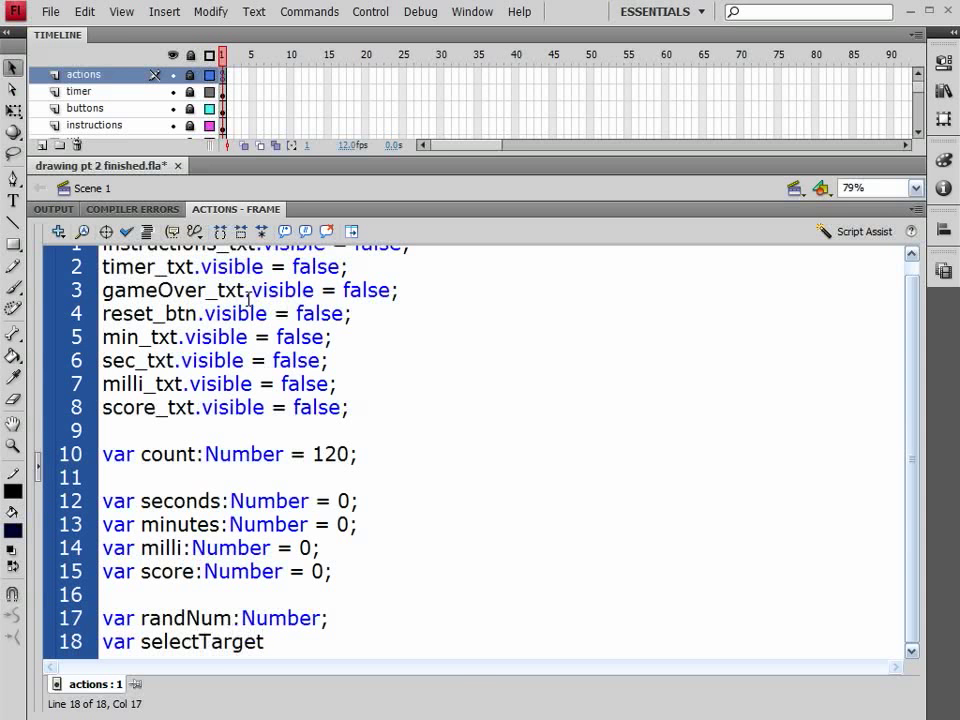
text(:)
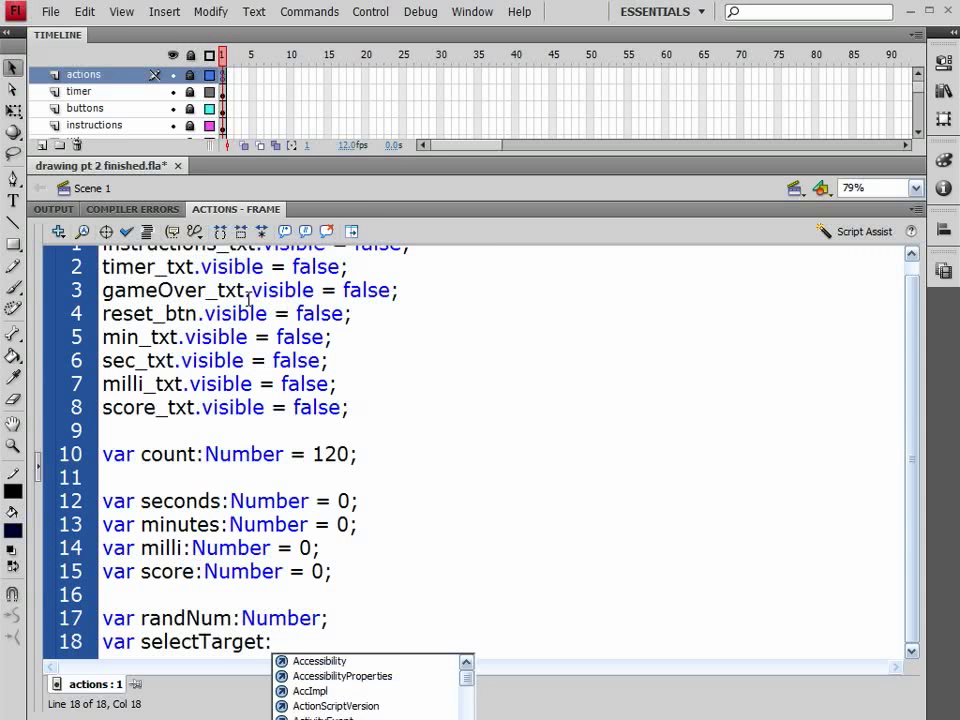
text(bool)
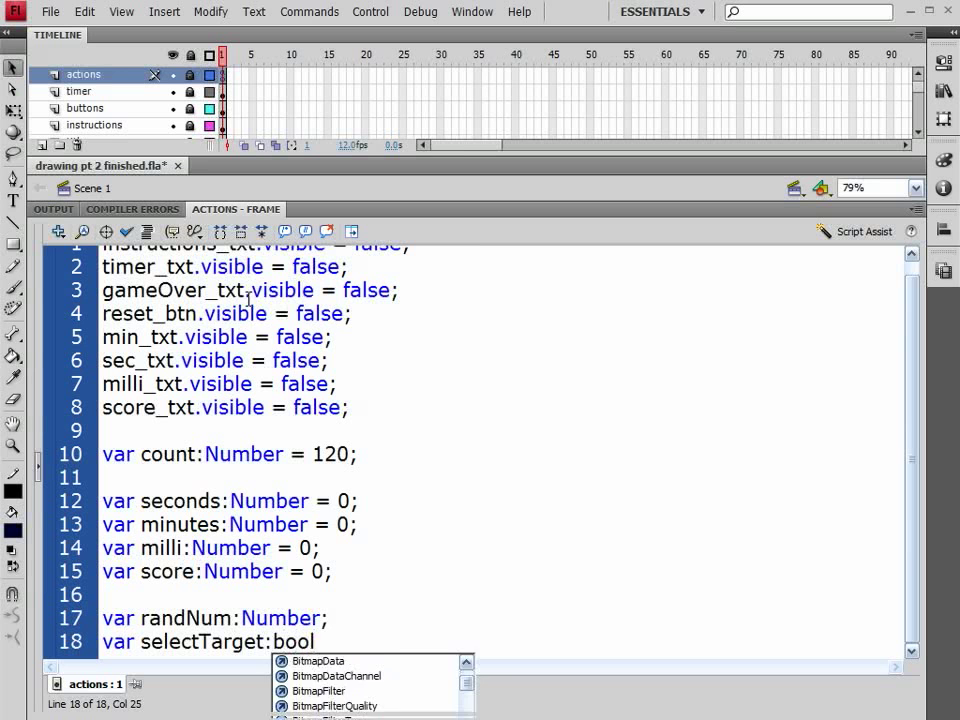
text(Boolean = true;)
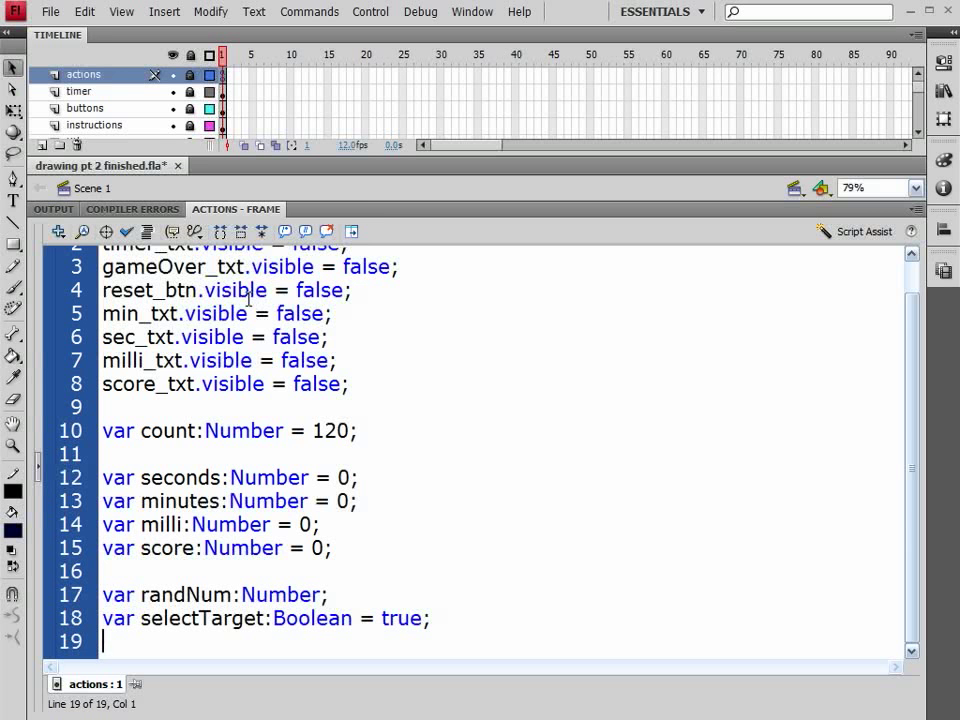
Declare var done:Boolean = false; on line 19
text(var done)
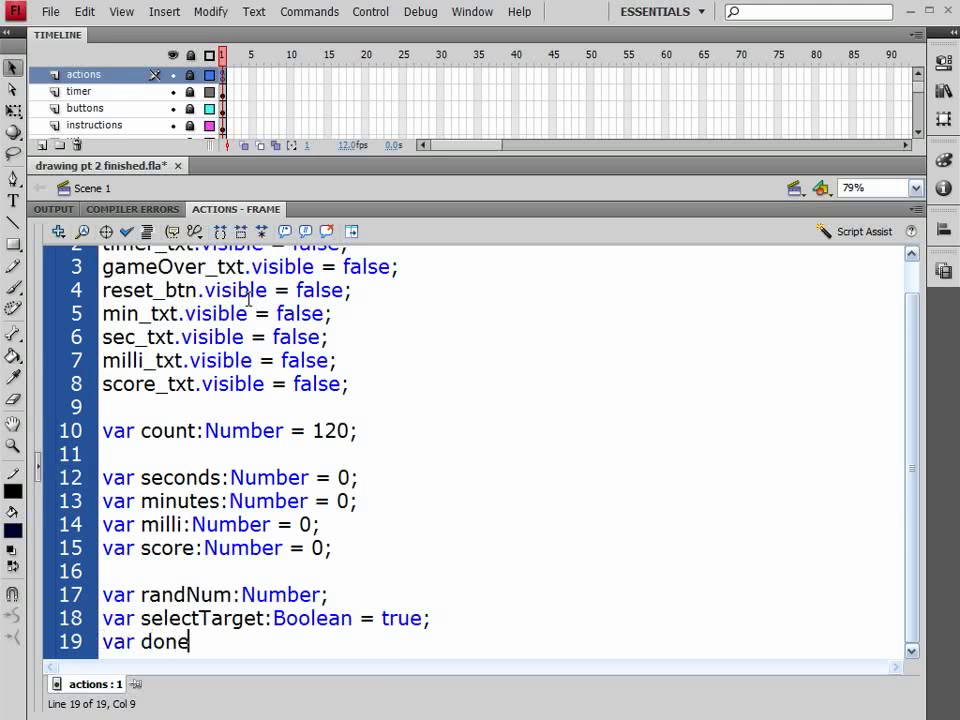
text(:)
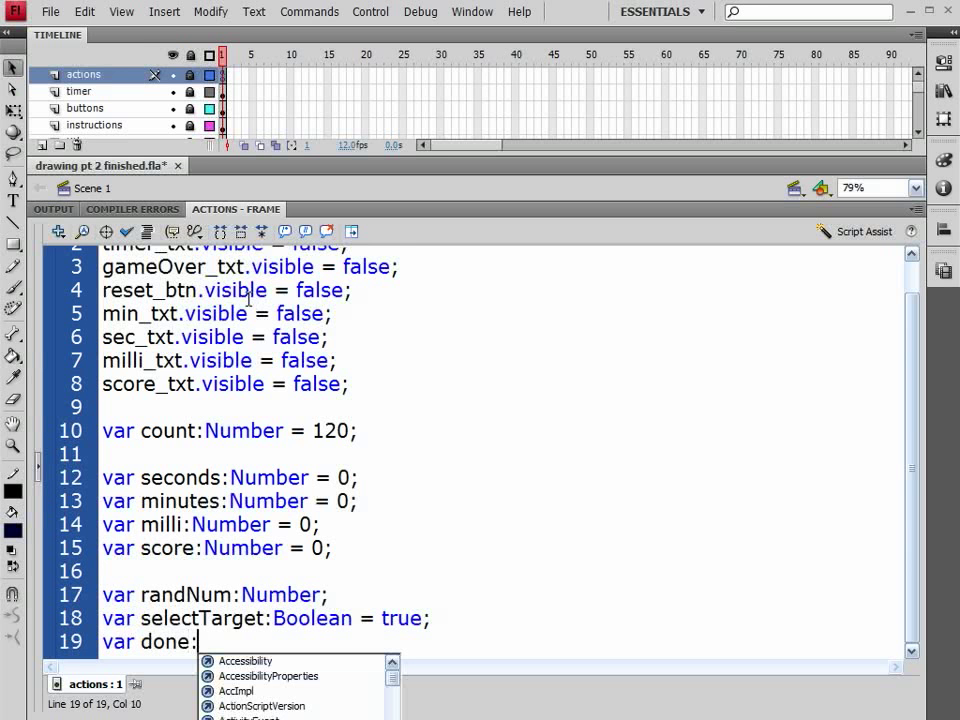
text(Boolean)
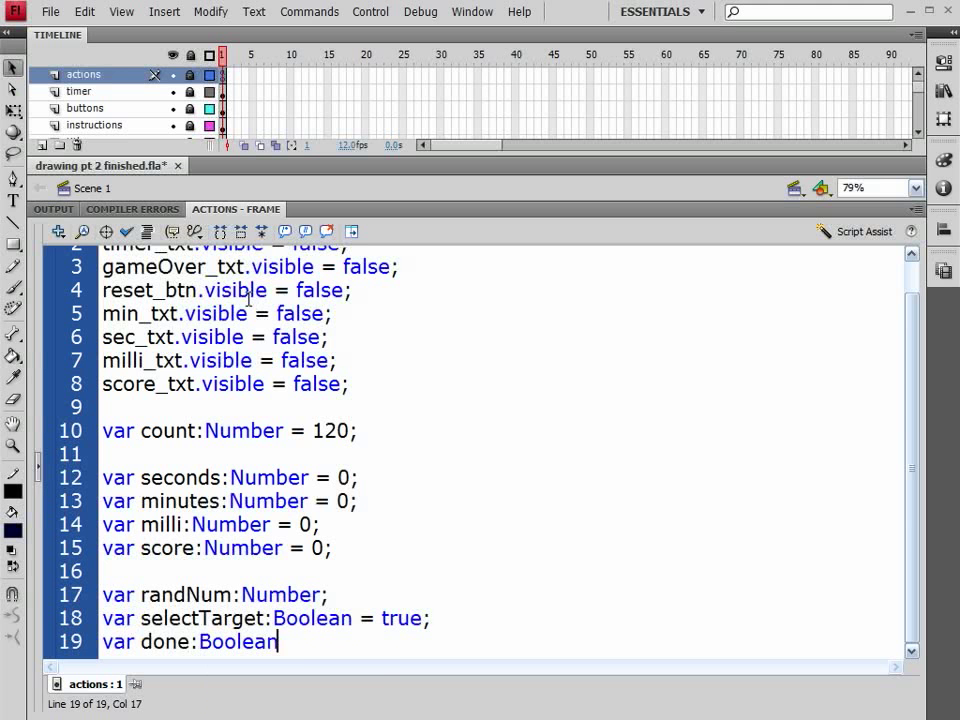
text(= false;)
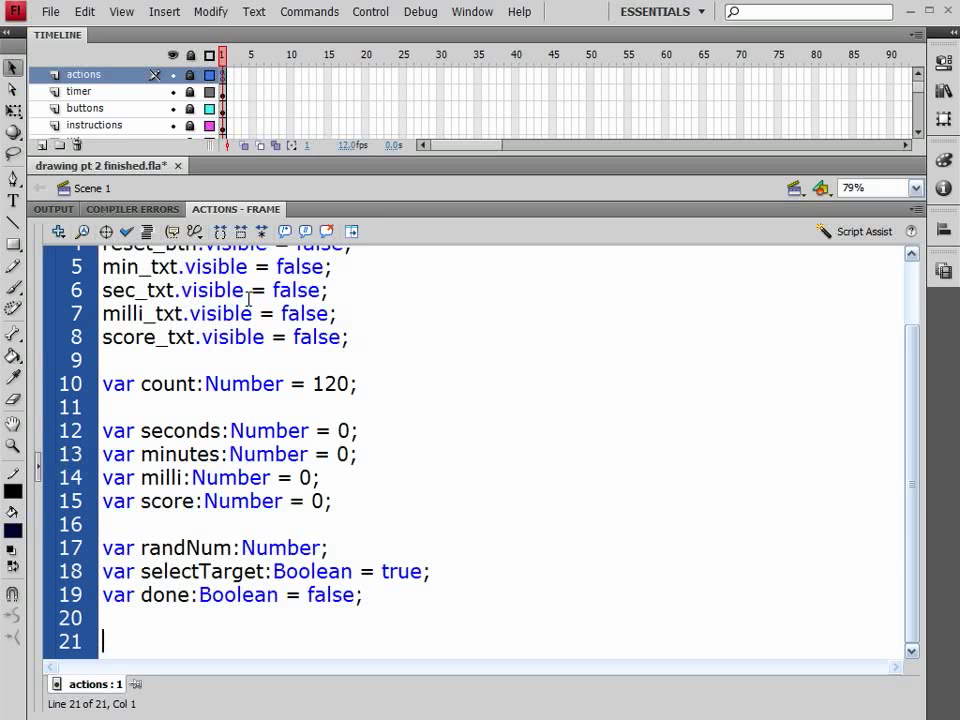
Declare var targetTimer:Number; on line 21
text(var)
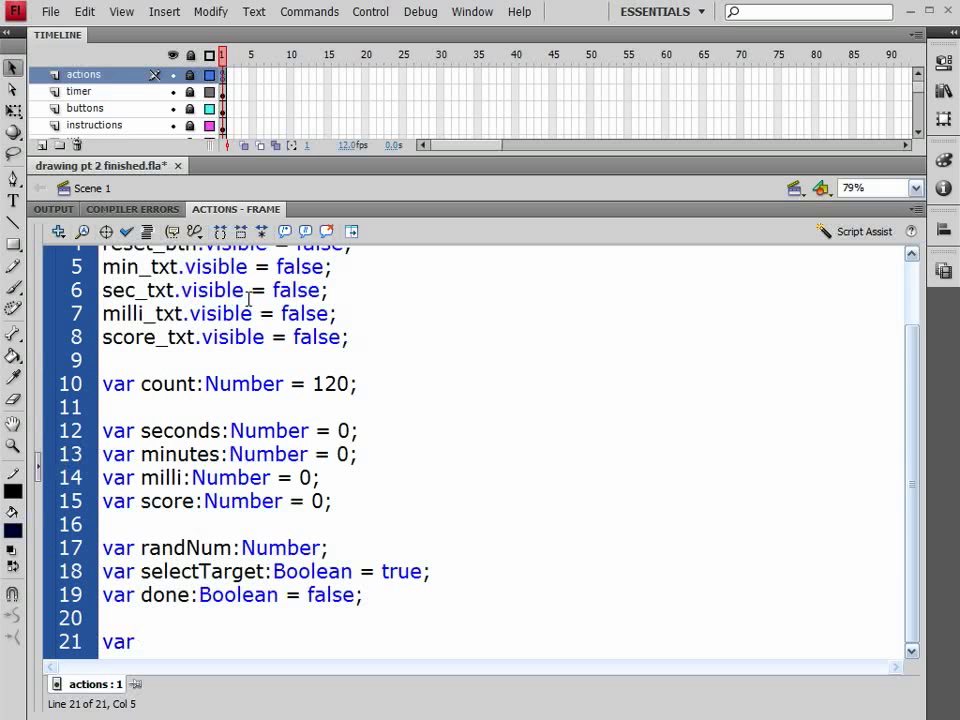
text(targetT)
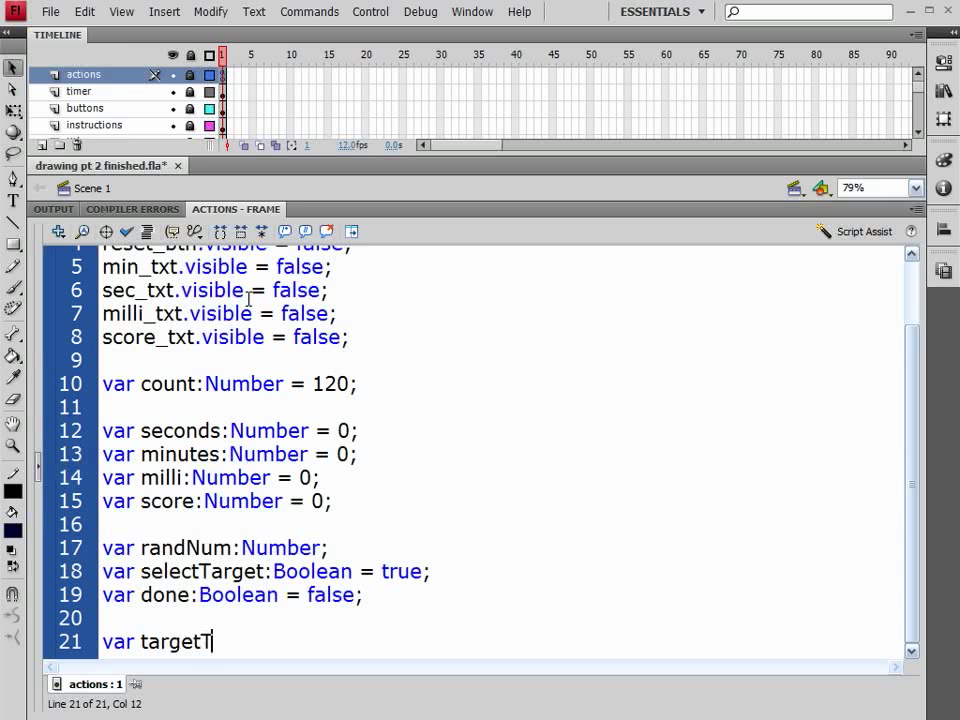
text(imer)
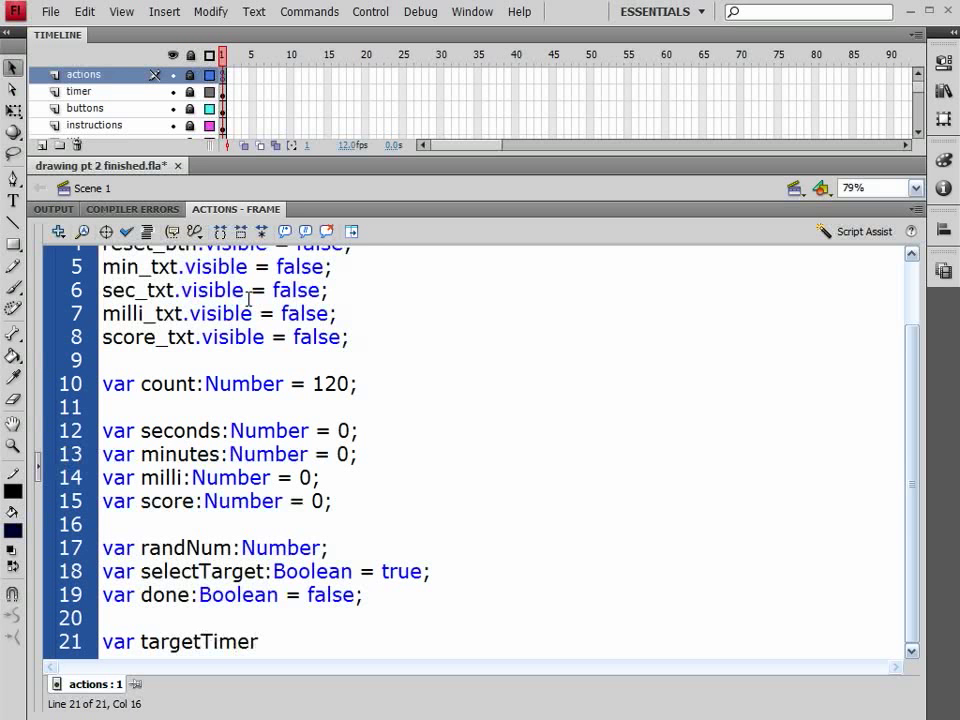
text(:)
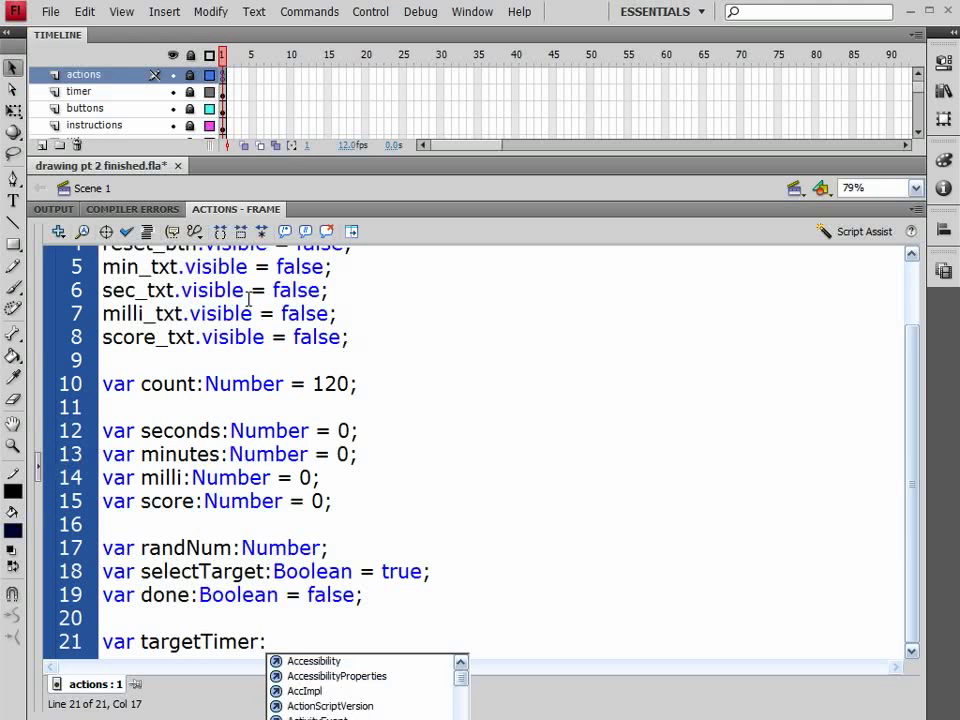
text(Number;)
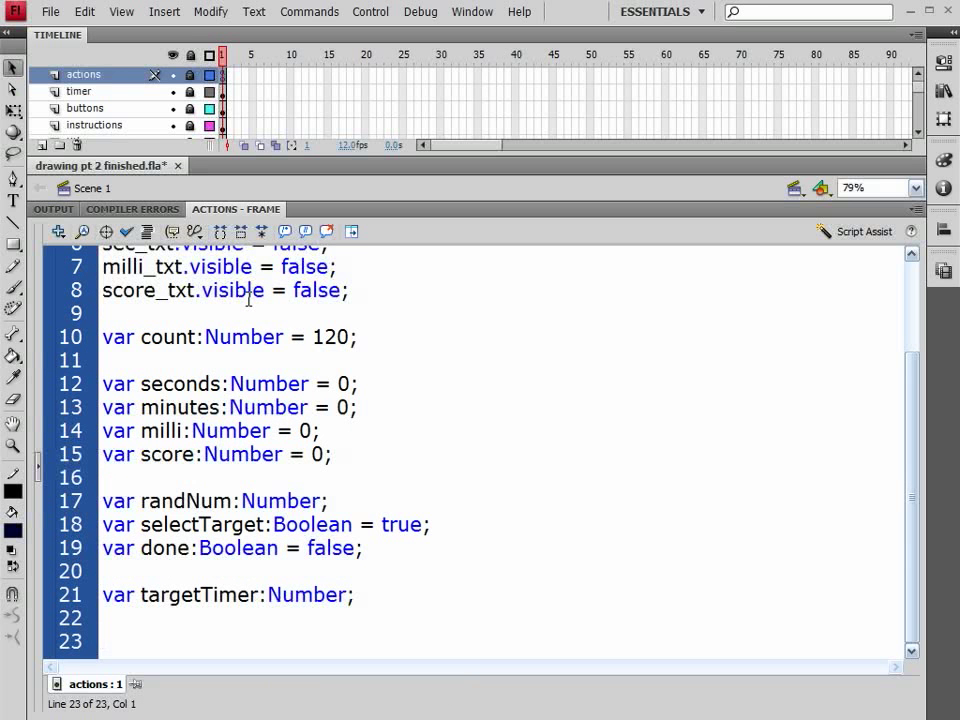
Declare var xSwitch:Array = new Array; on line 23
text(var)
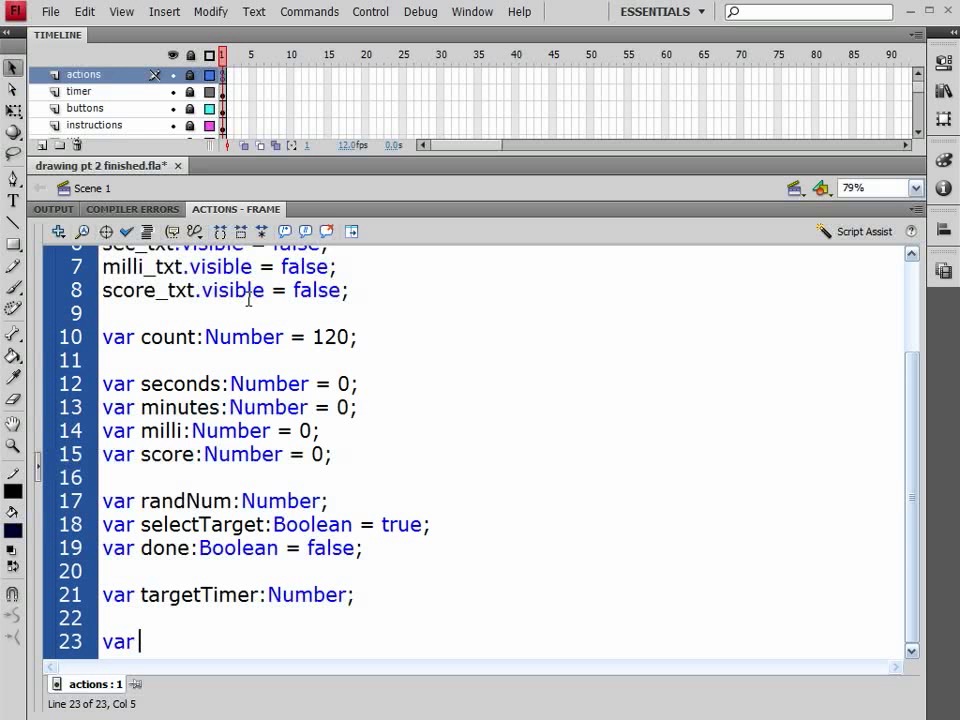
text(x)
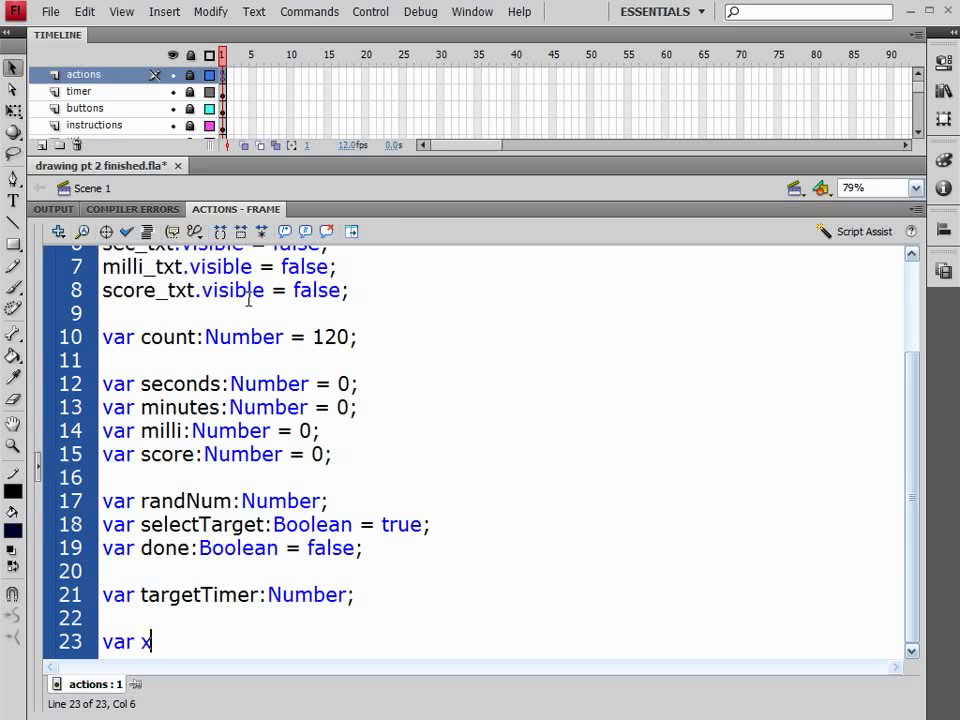
text(Swit)
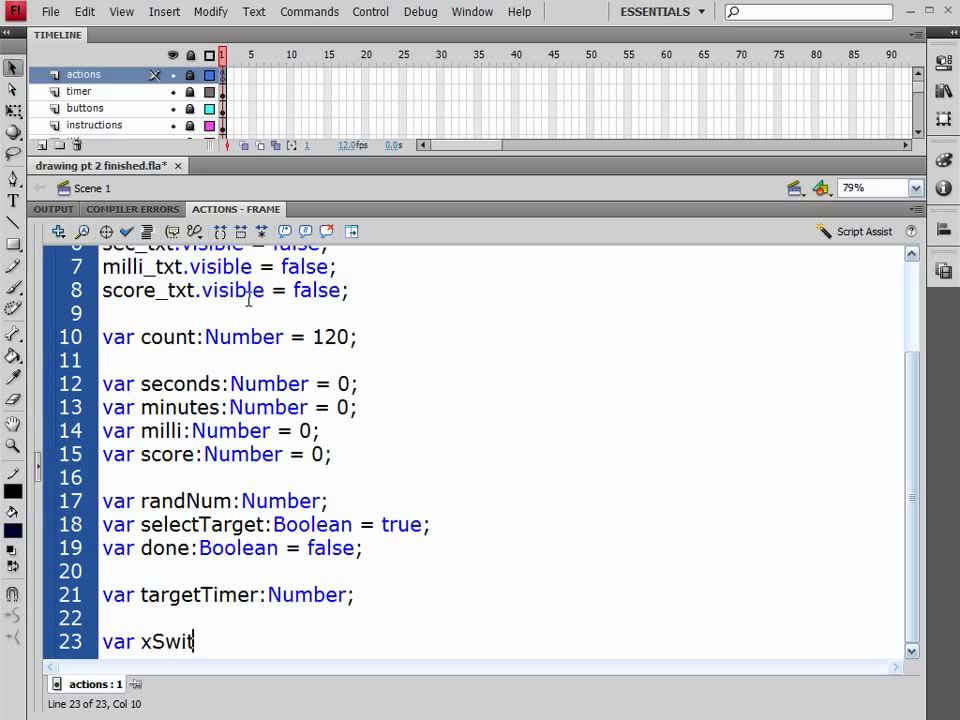
text(ch)
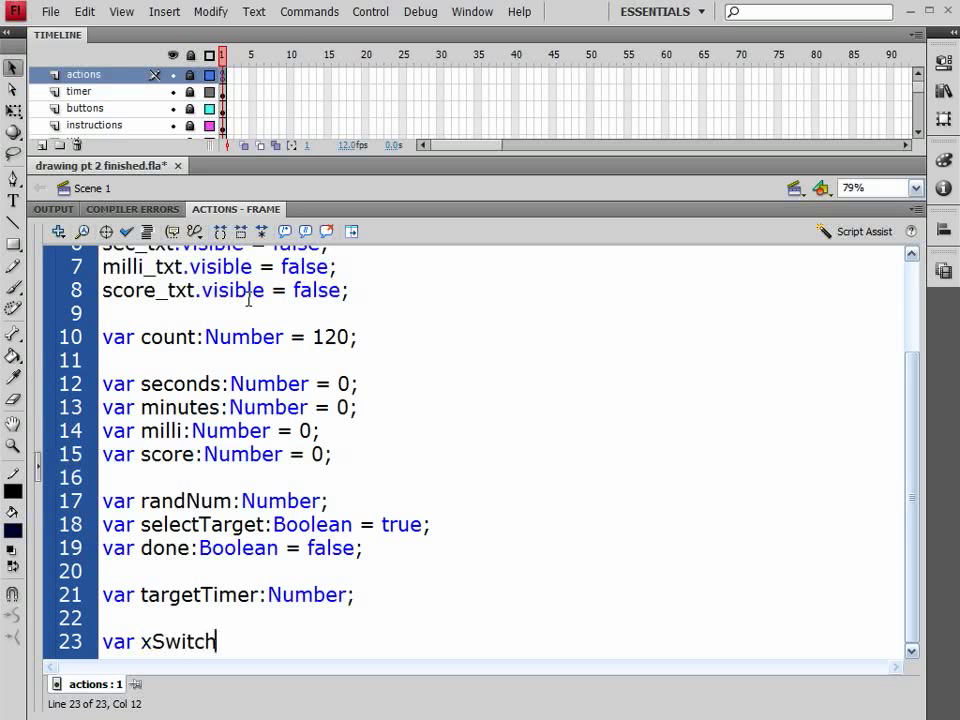
text(:arr)
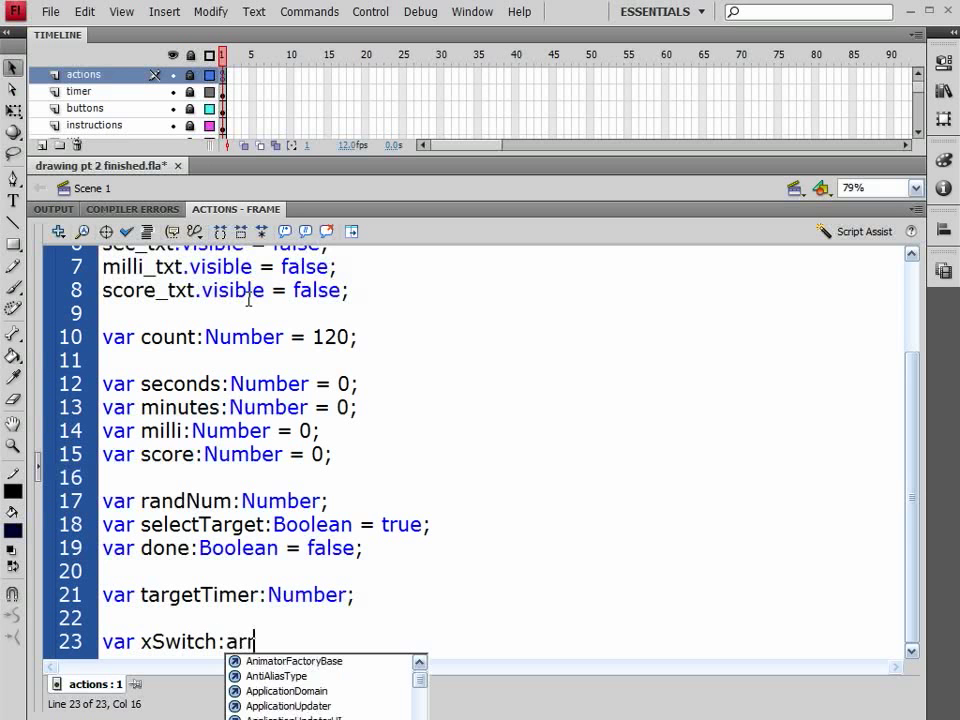
text(Array)
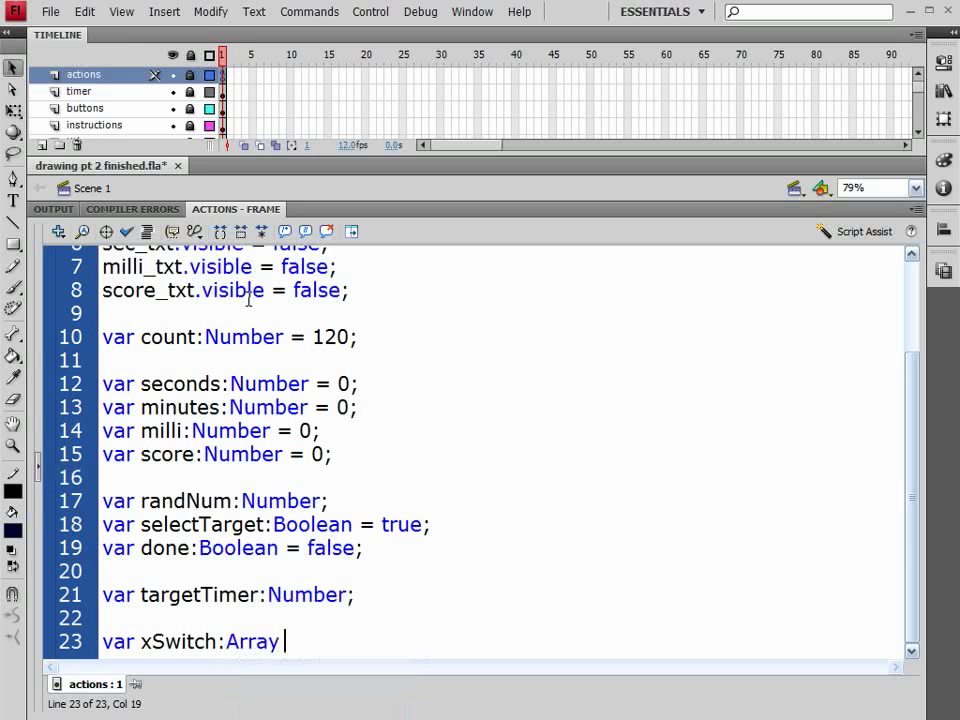
text(= new Array;)
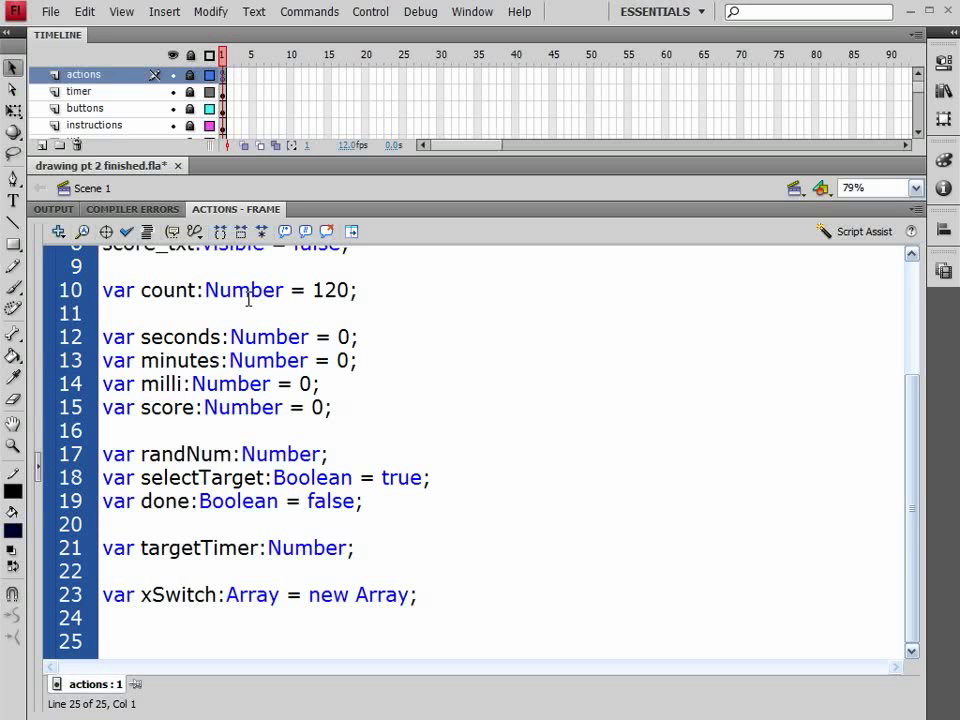
click(100, 641)
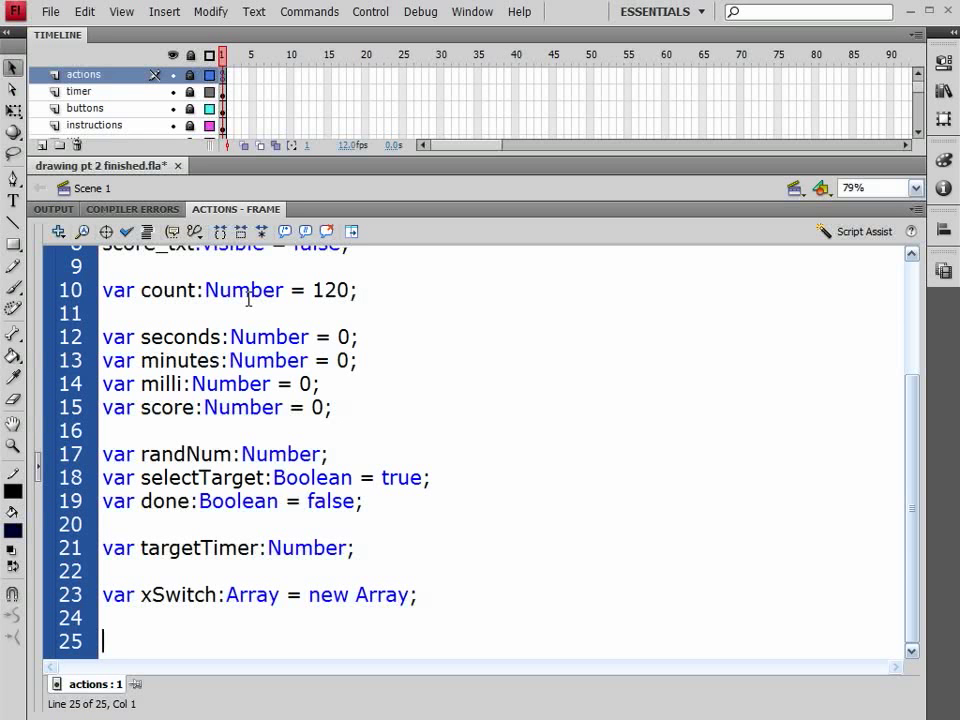
Write xSwitch[1] = false; and duplicate it for indices 2 through 6
text(xS)
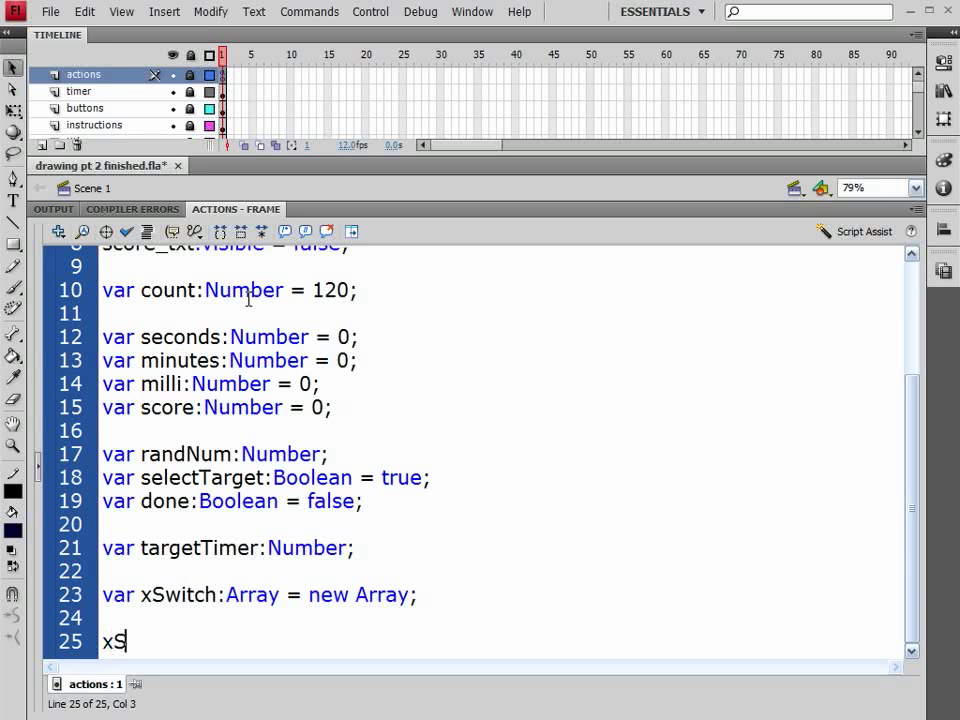
text(withd)
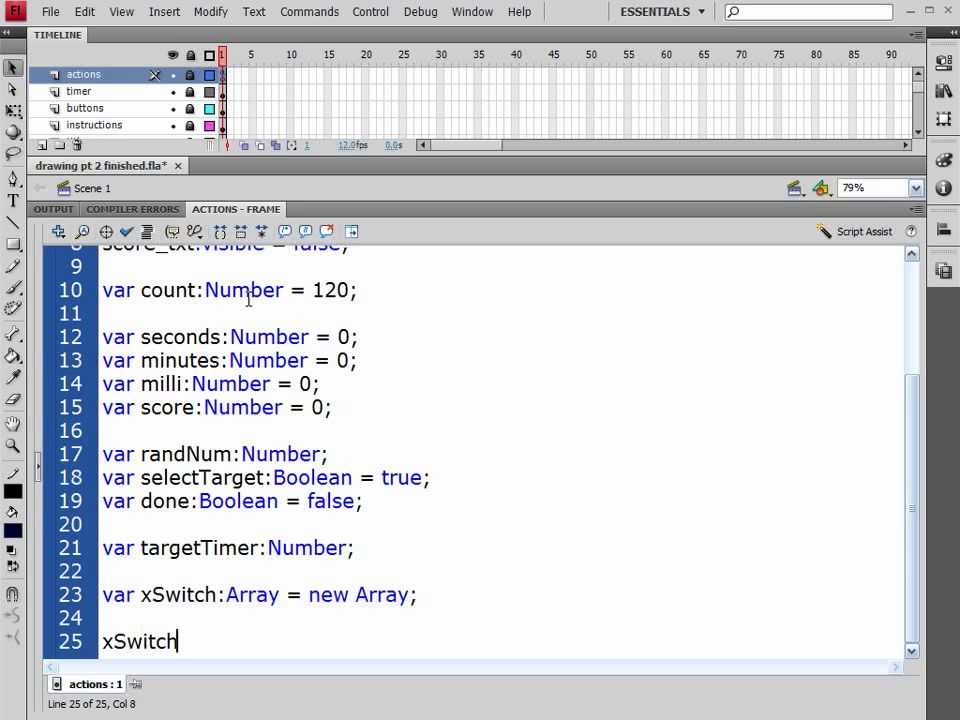
text([)
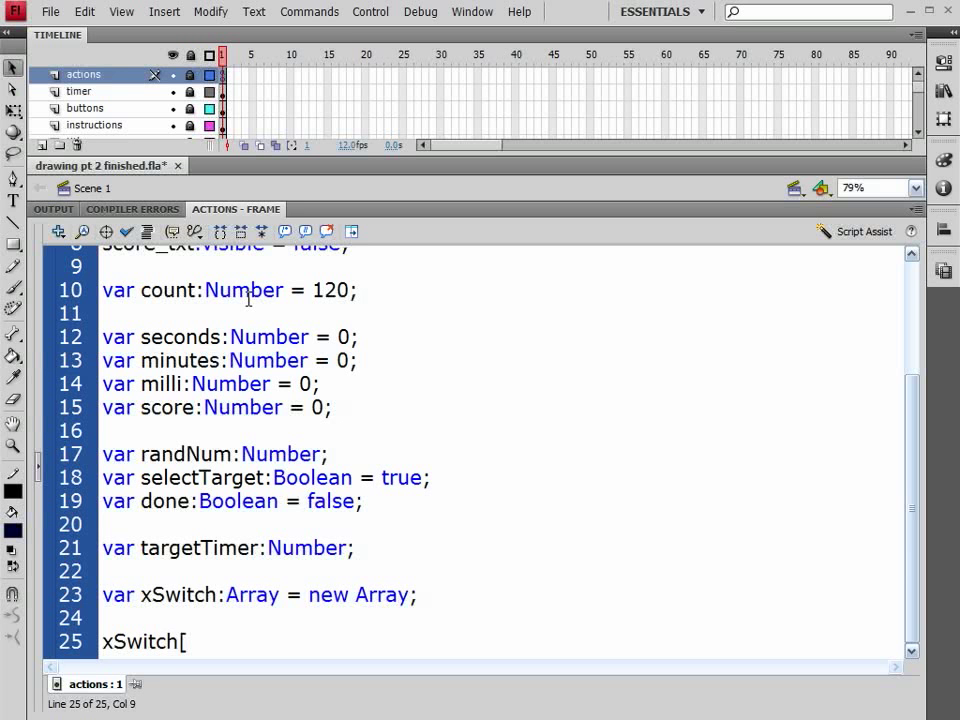
text(1])
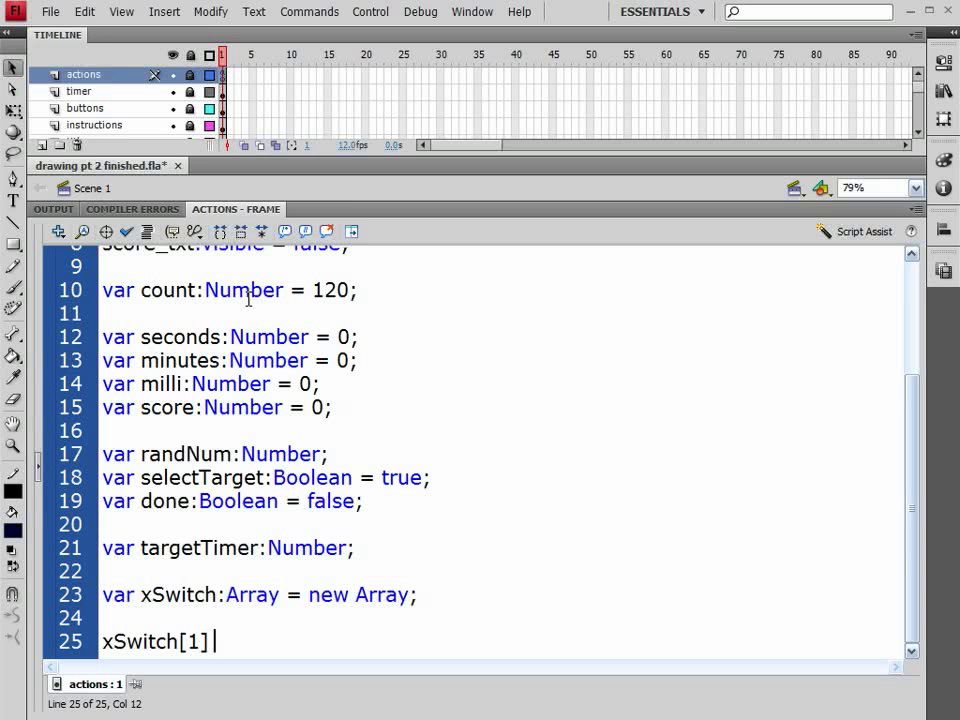
text(= false;)
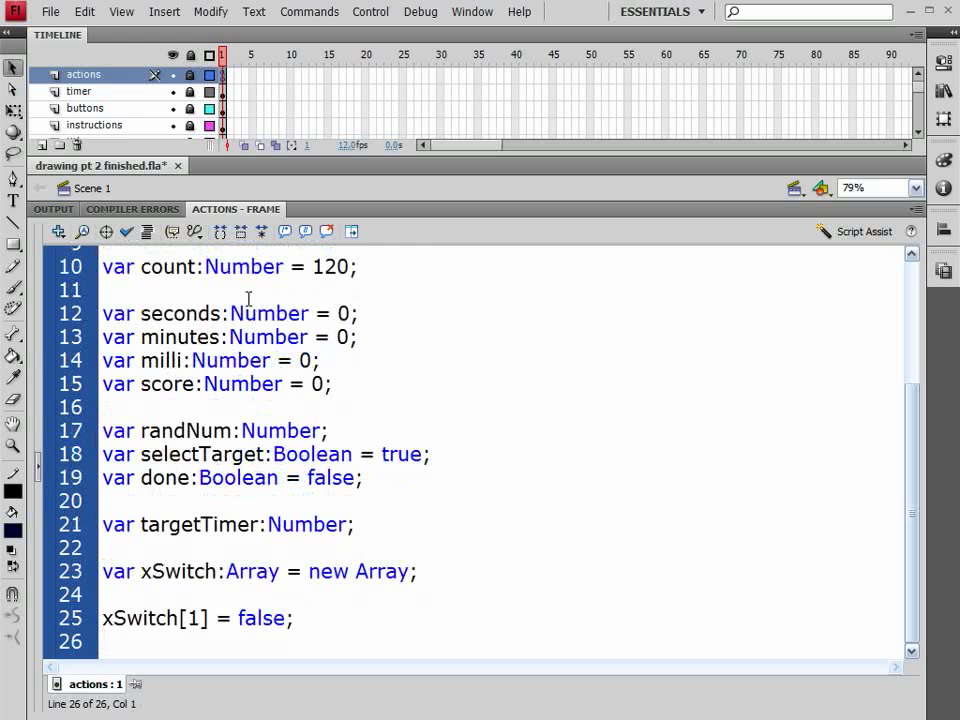
triple_click(195, 617)
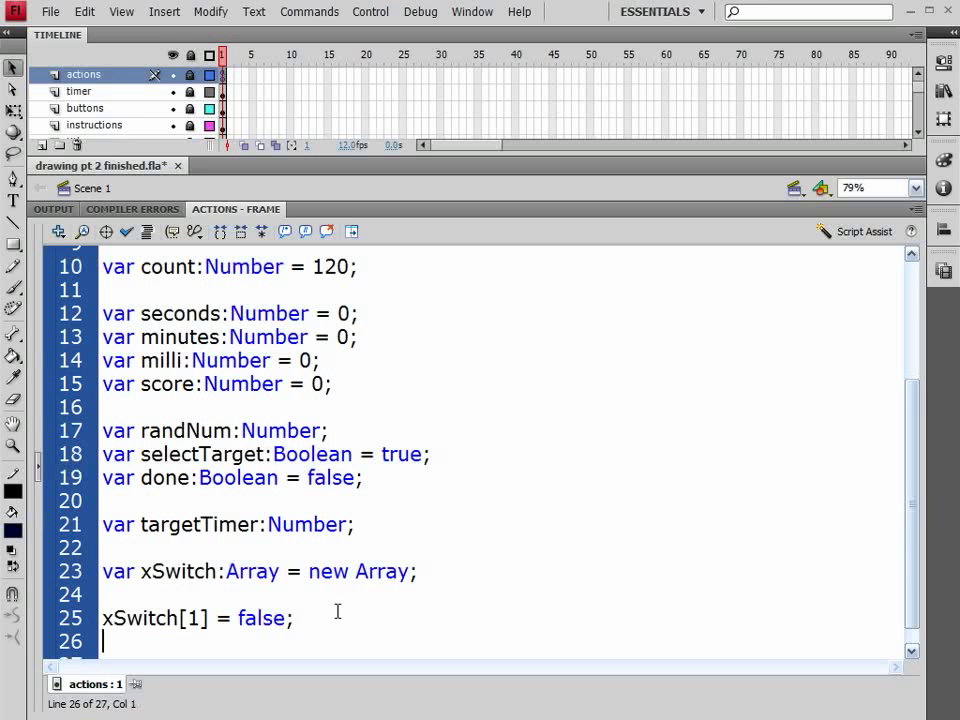
text(xSwitch[1] = false;)
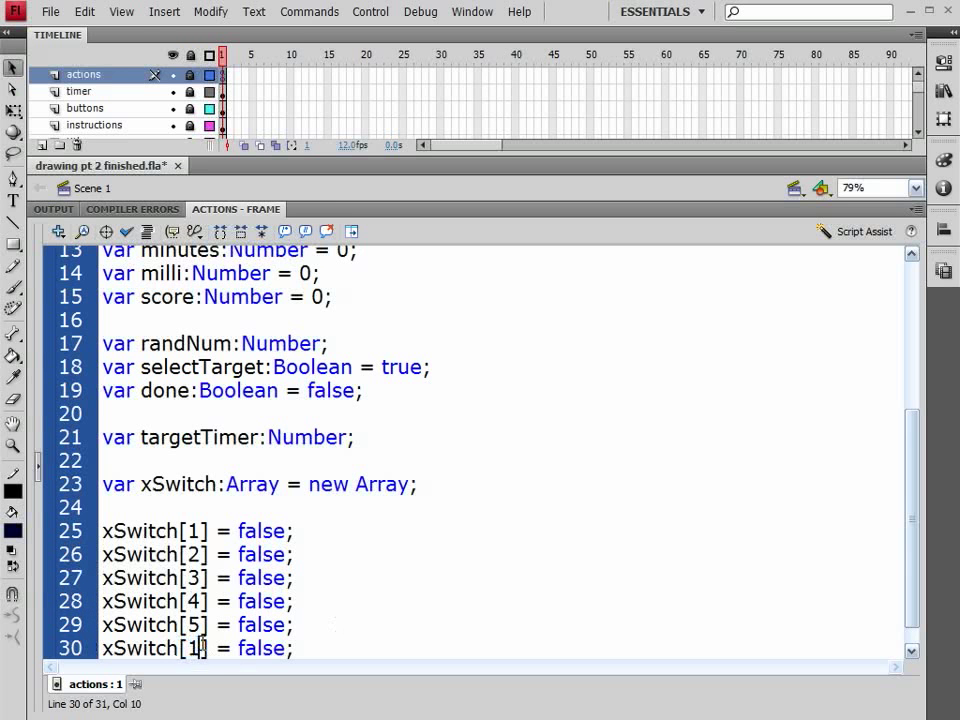
text(6)
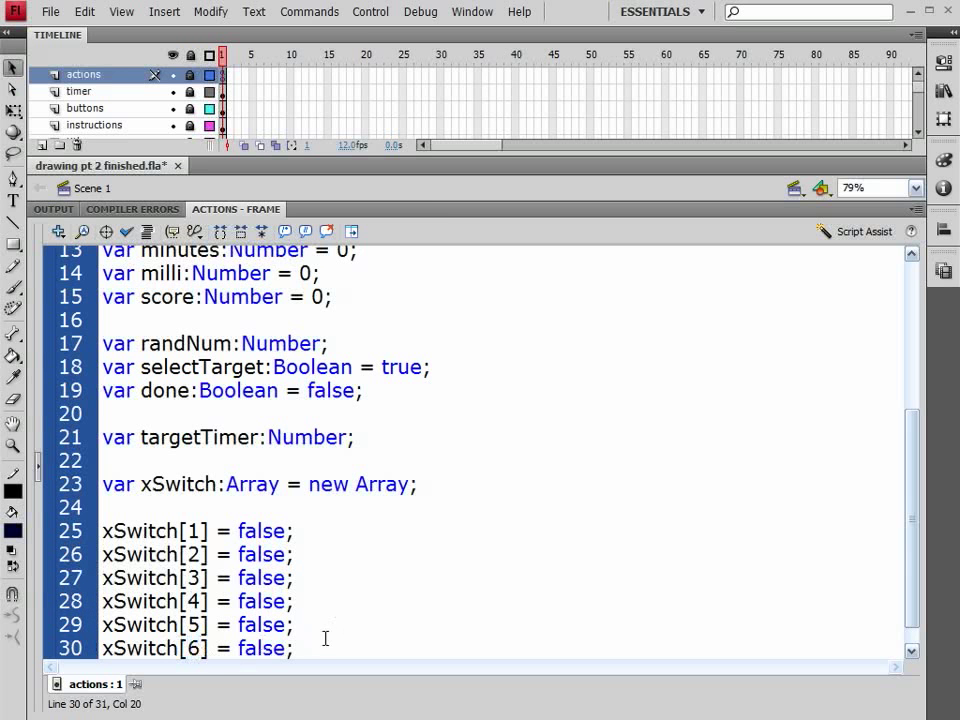